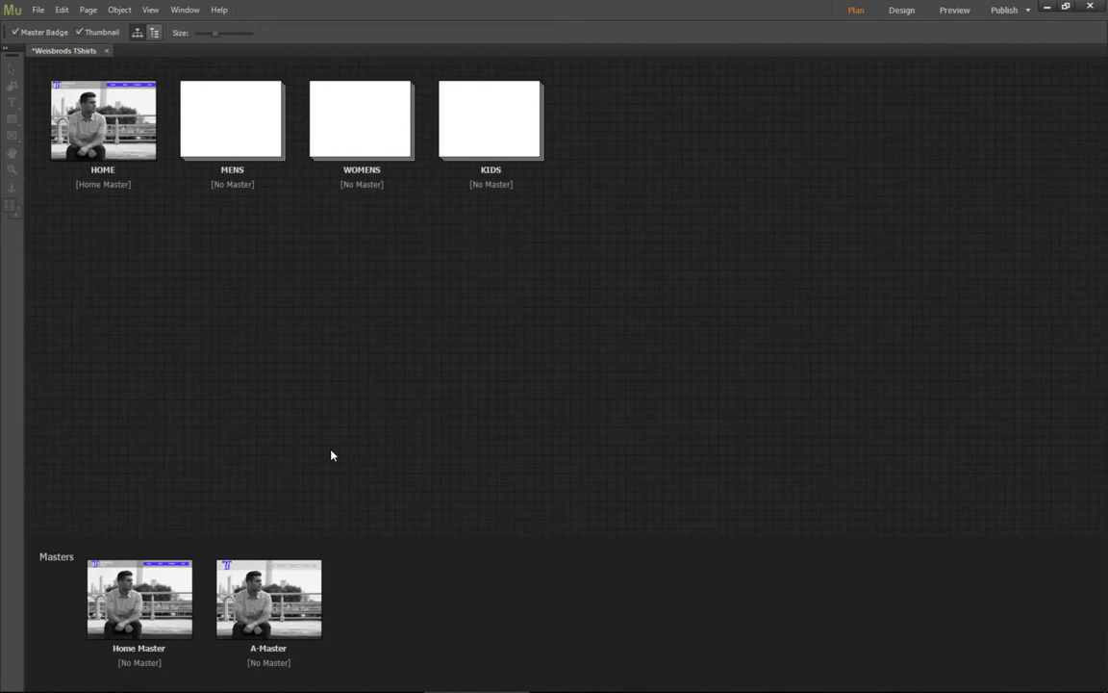
Step: Inspect Home Master, return to Plan view, and add a new blank master page
double_click(139, 598)
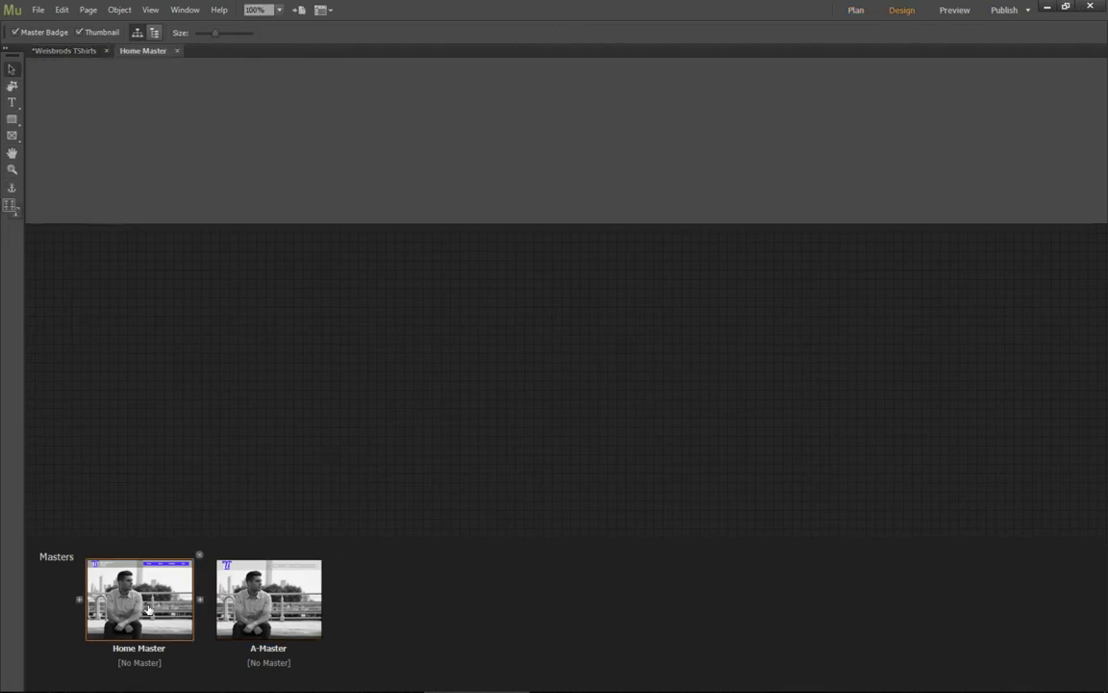
double_click(138, 596)
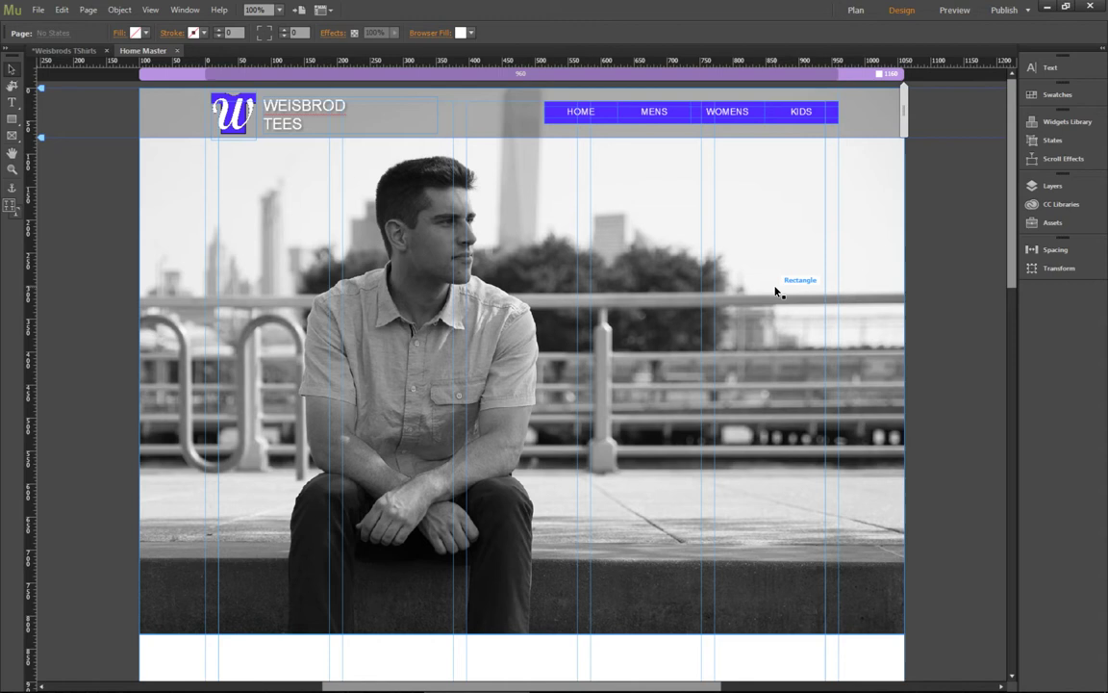
mouse_move(198, 68)
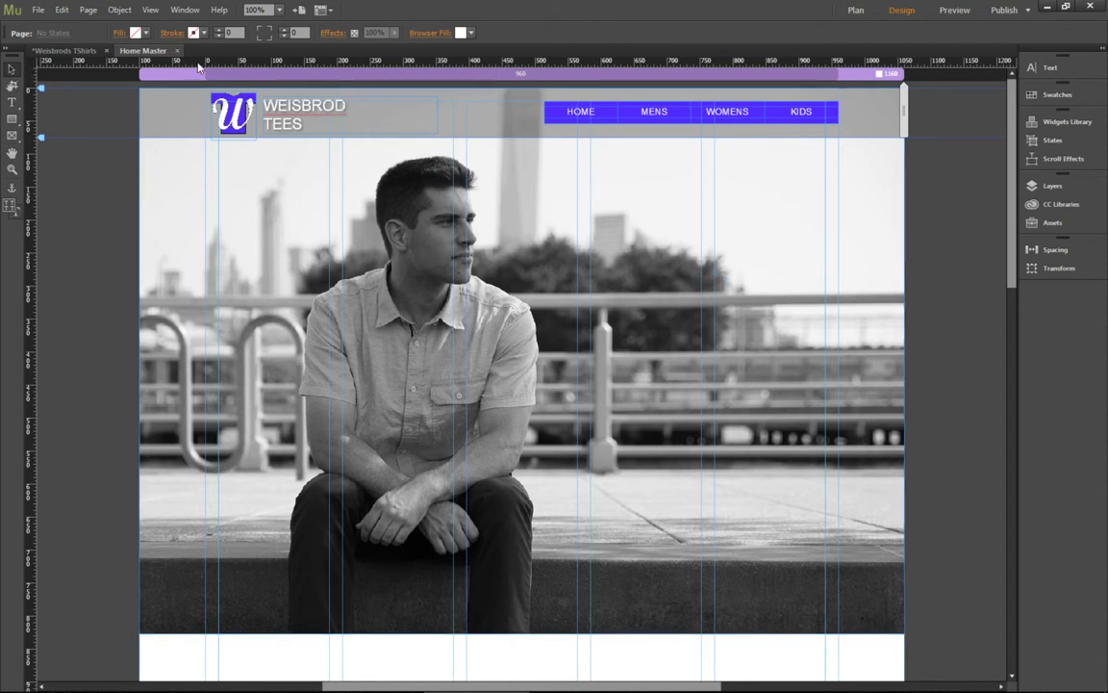
click(854, 10)
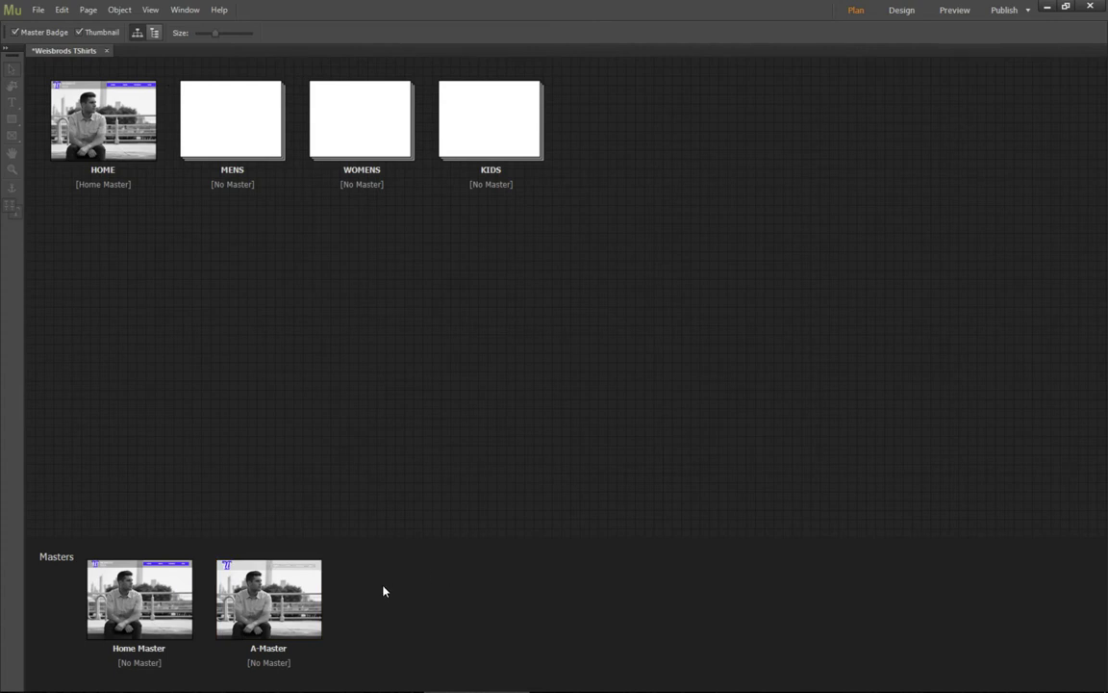
click(270, 598)
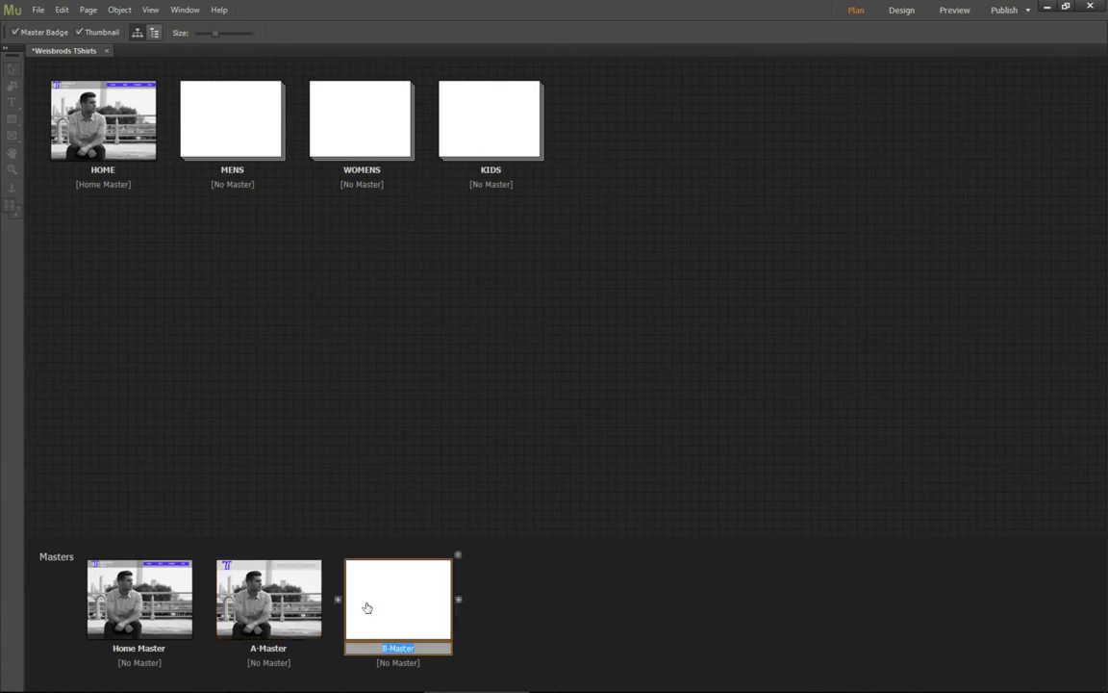
Step: Open B-Master from Plan view into Design view for editing
double_click(398, 600)
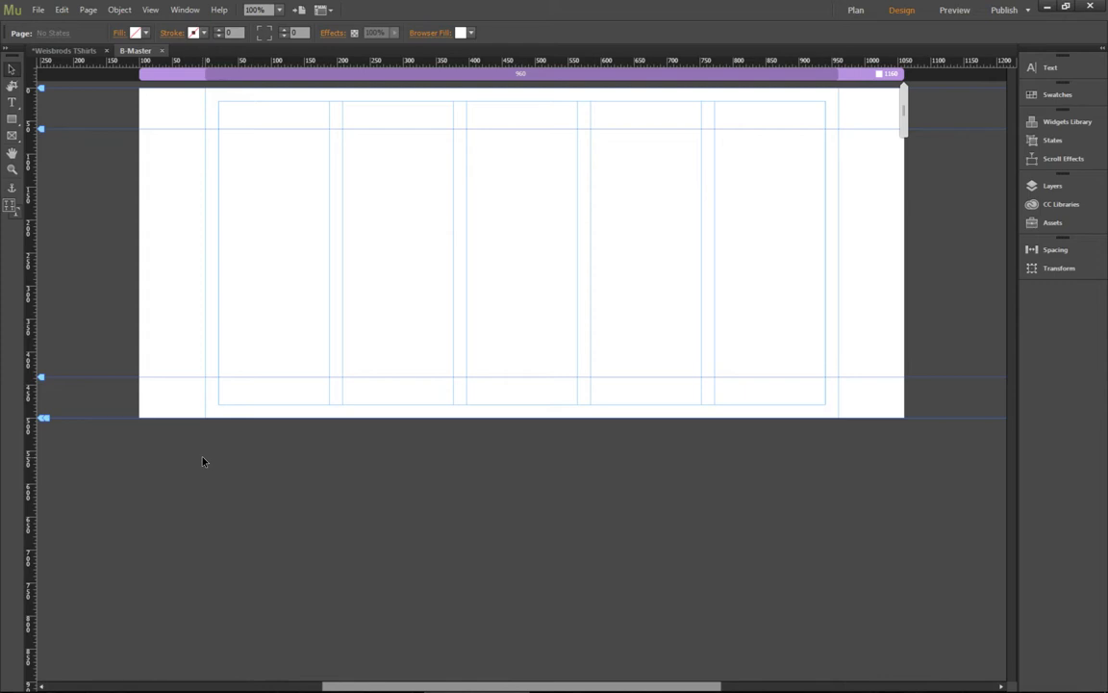
mouse_move(416, 46)
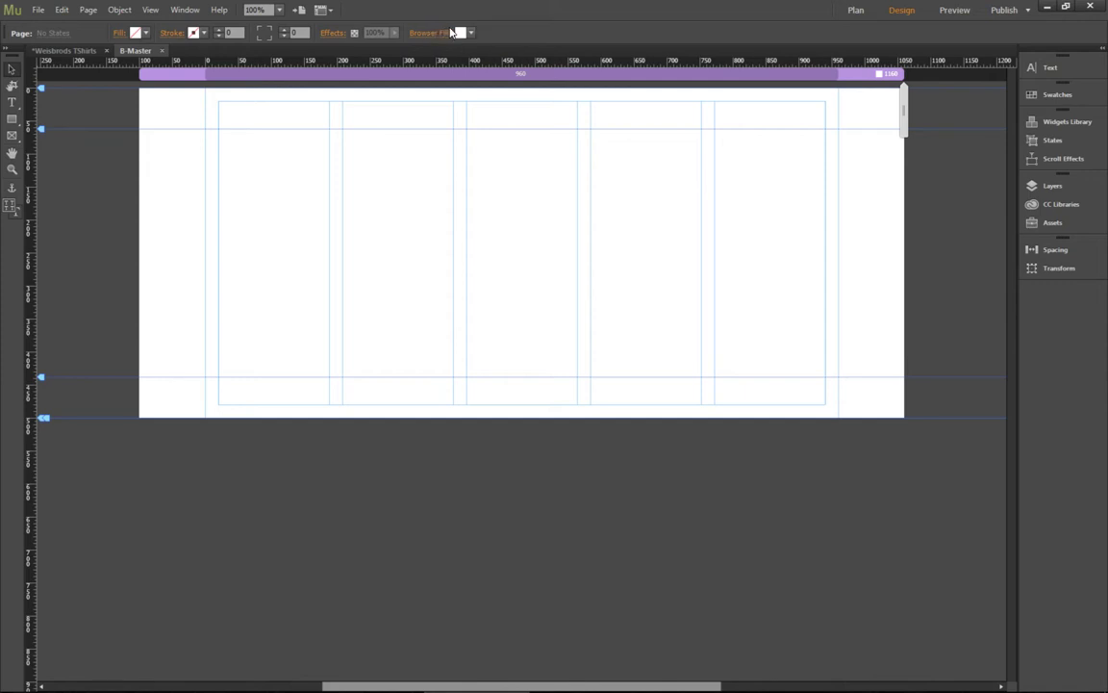
Step: Set Browser Fill to the NYC-Portrait Guy photo with Scale to Fill fitting
click(461, 32)
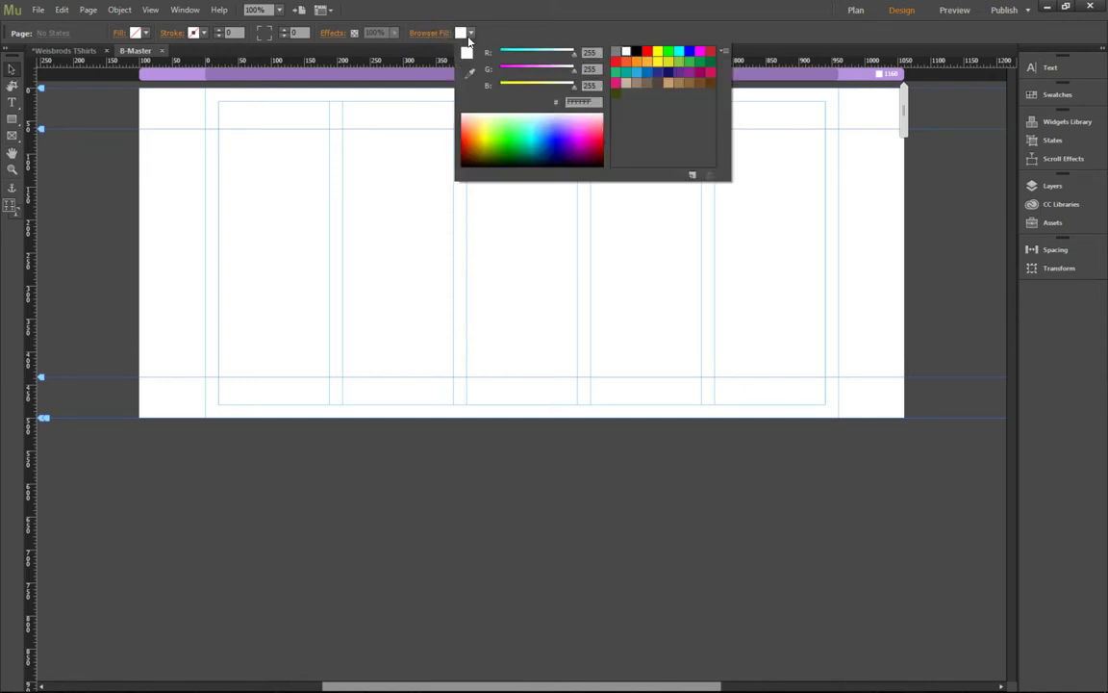
click(431, 33)
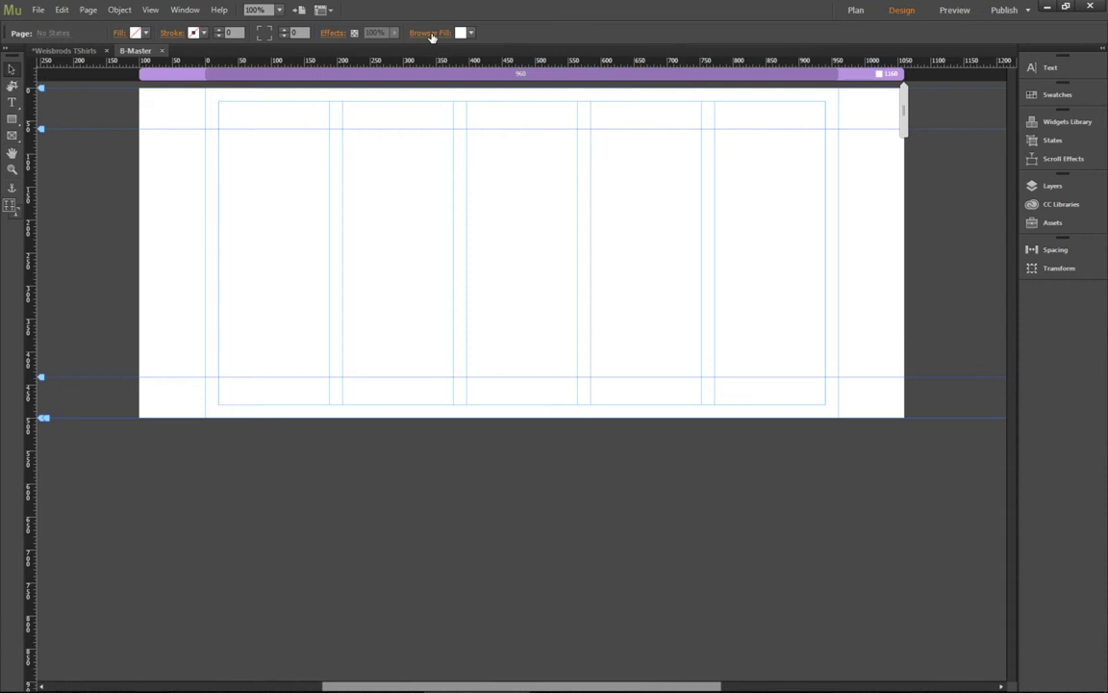
click(431, 31)
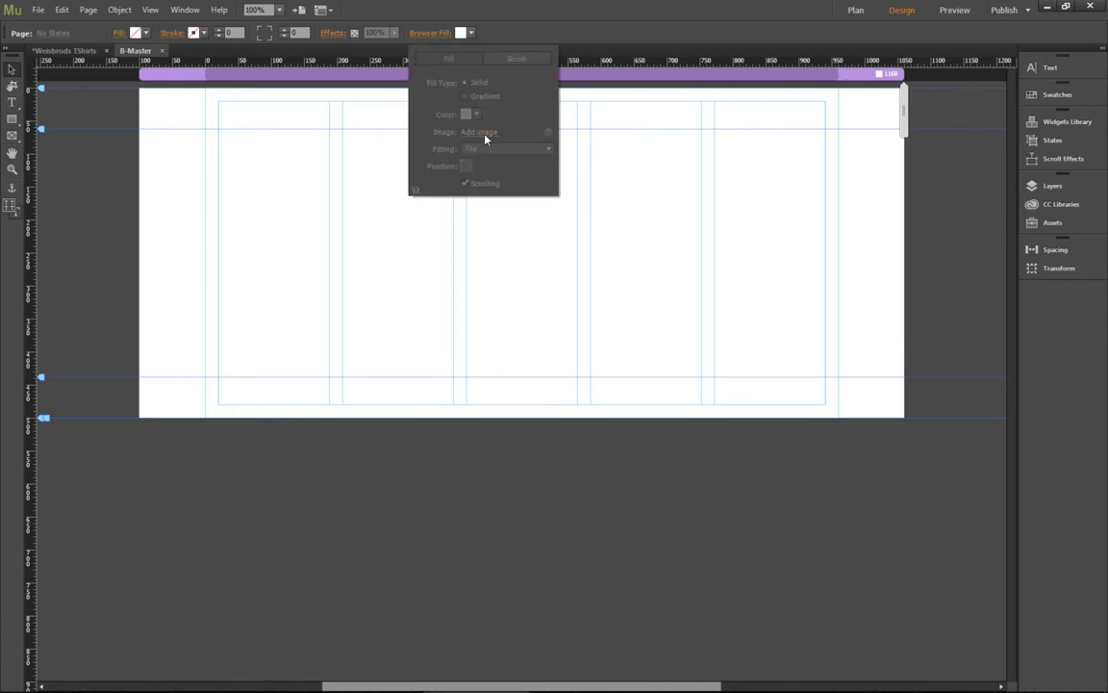
click(479, 131)
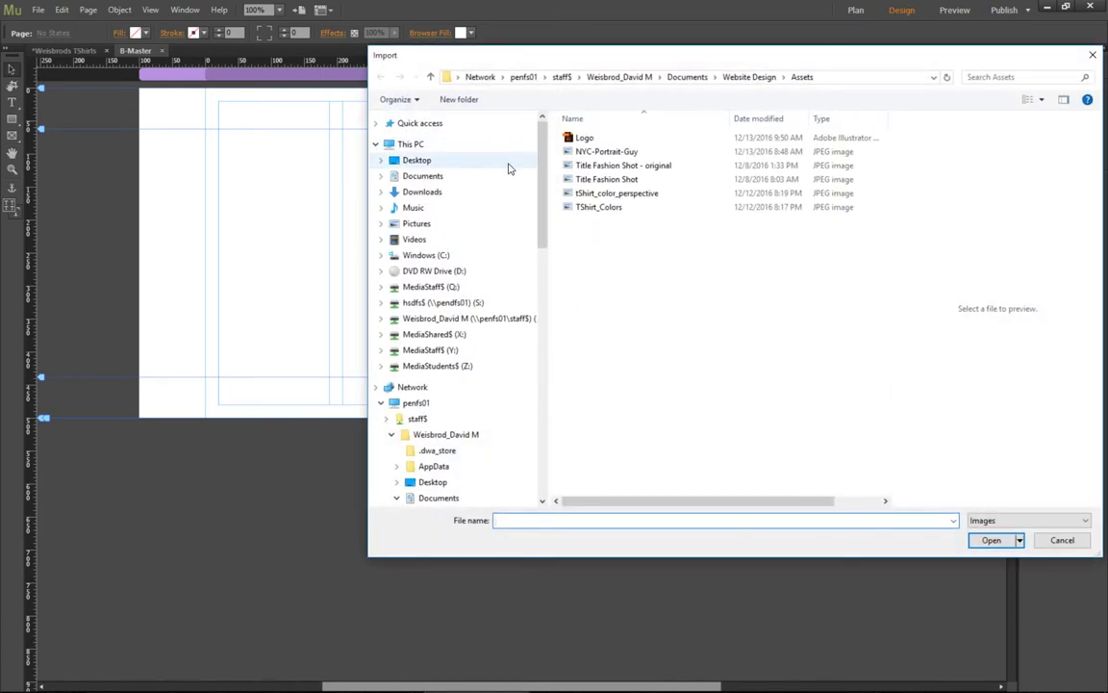
click(991, 539)
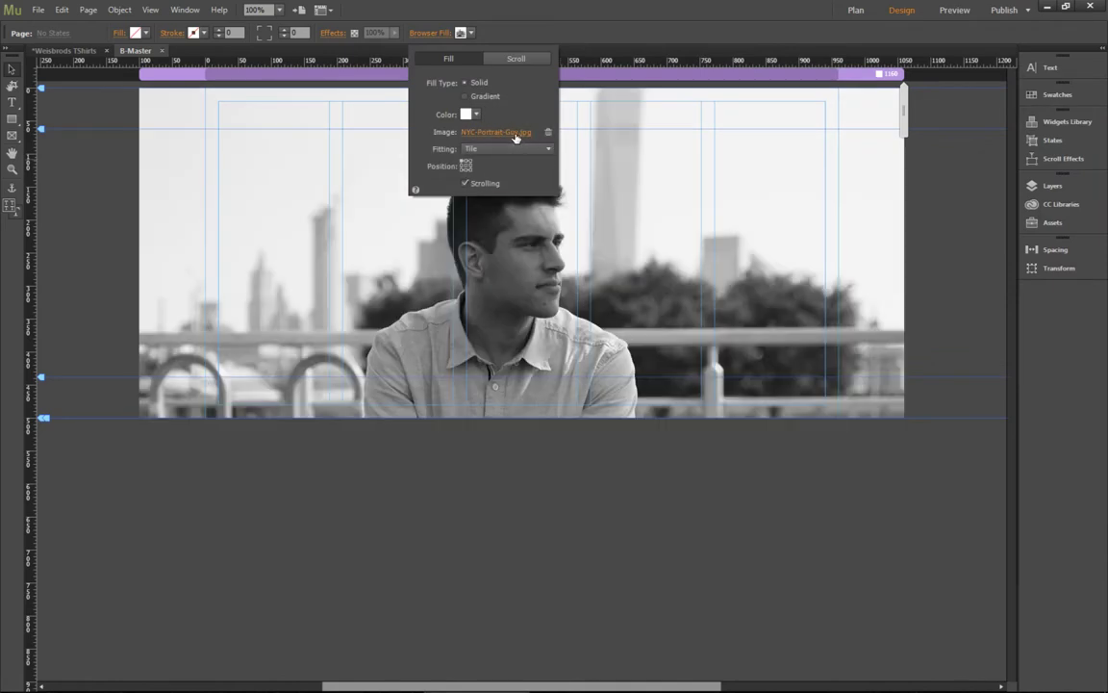
mouse_move(529, 150)
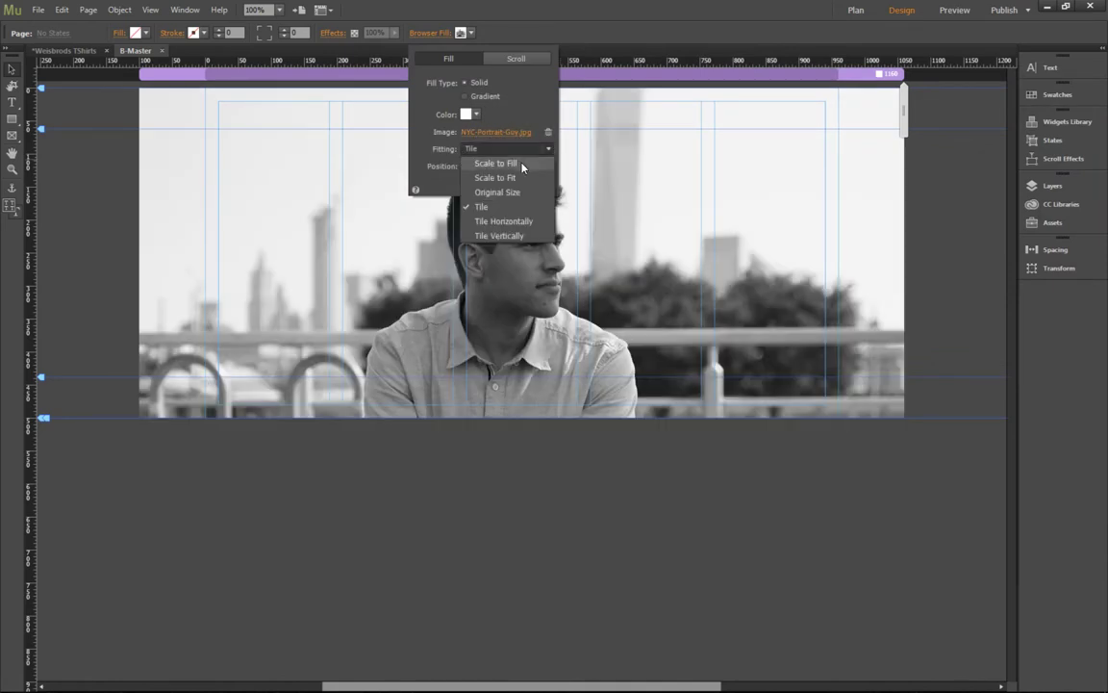
click(497, 162)
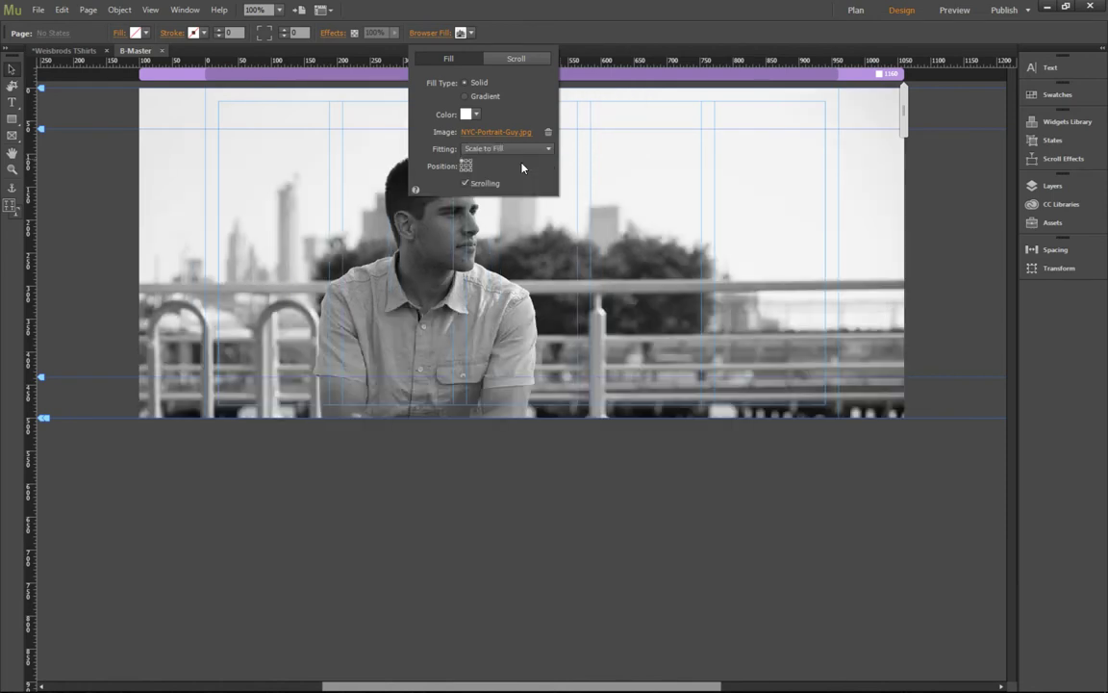
mouse_move(465, 164)
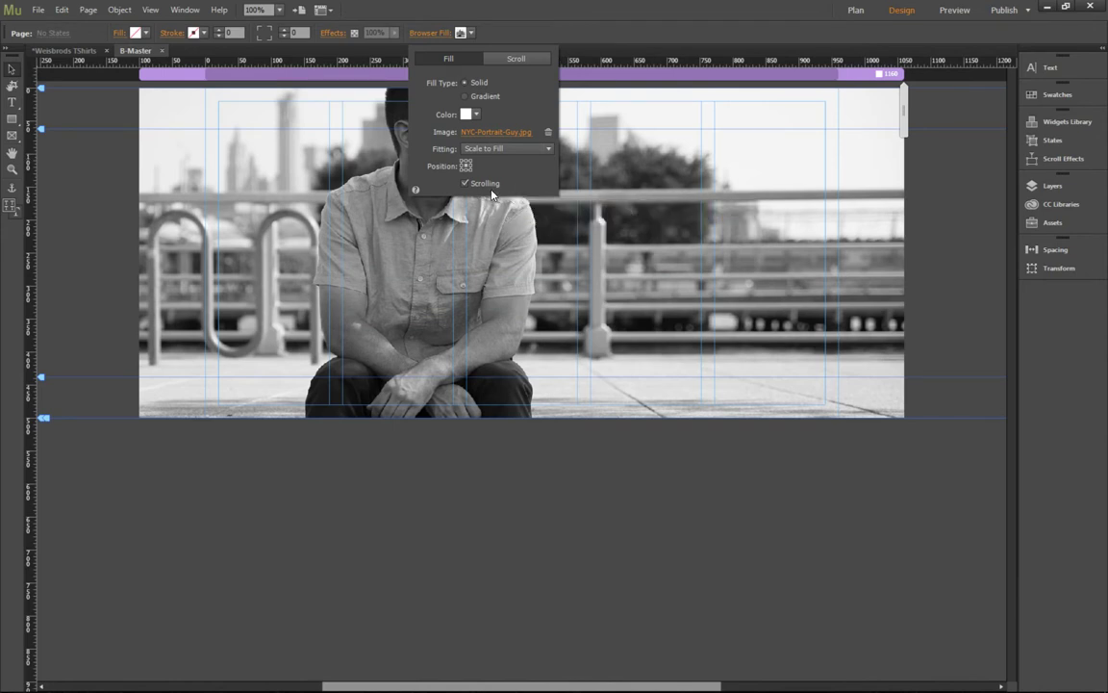
mouse_move(620, 320)
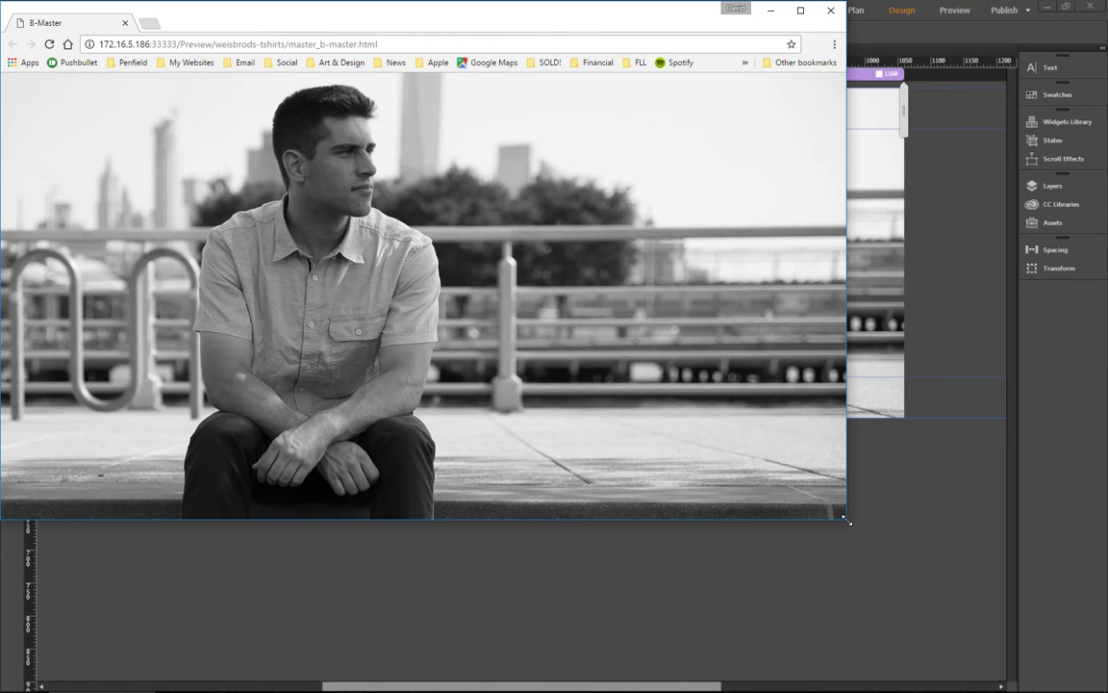
Step: Enlarge the Chrome preview window to check the full-screen background photo
drag(845, 520, 448, 625)
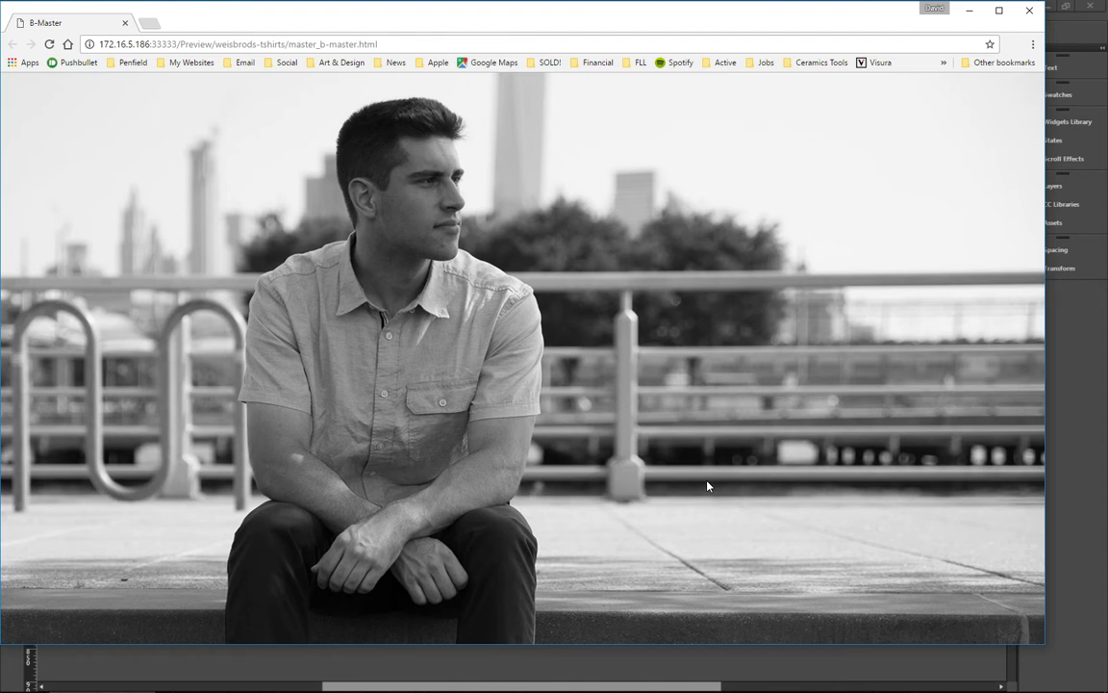
mouse_move(577, 214)
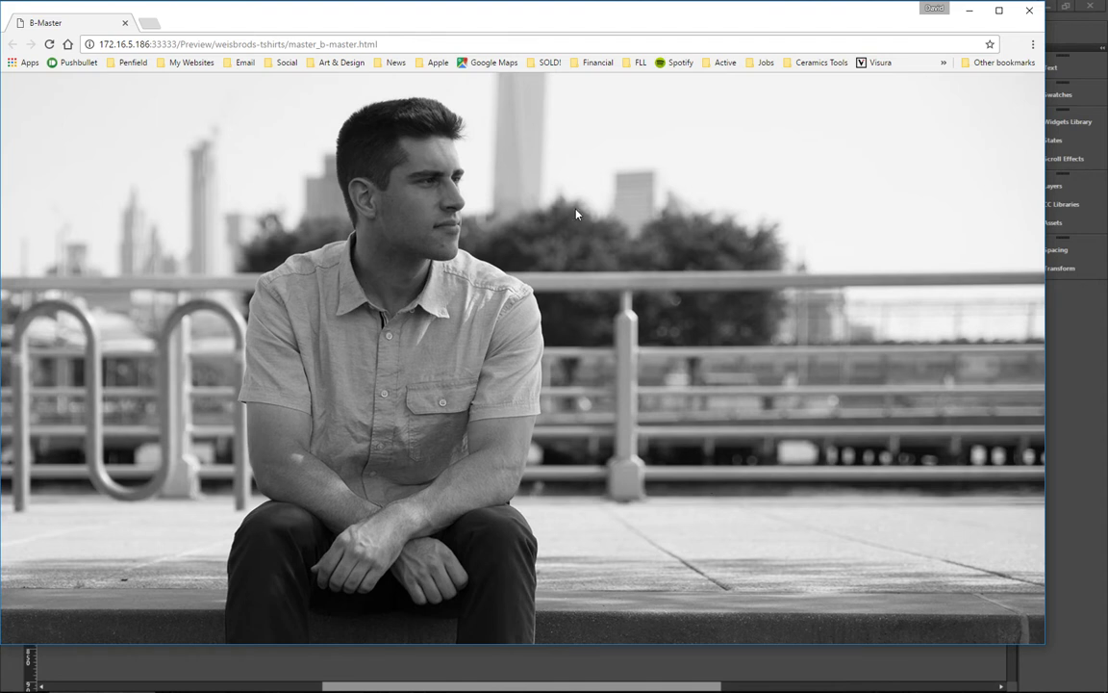
mouse_move(619, 161)
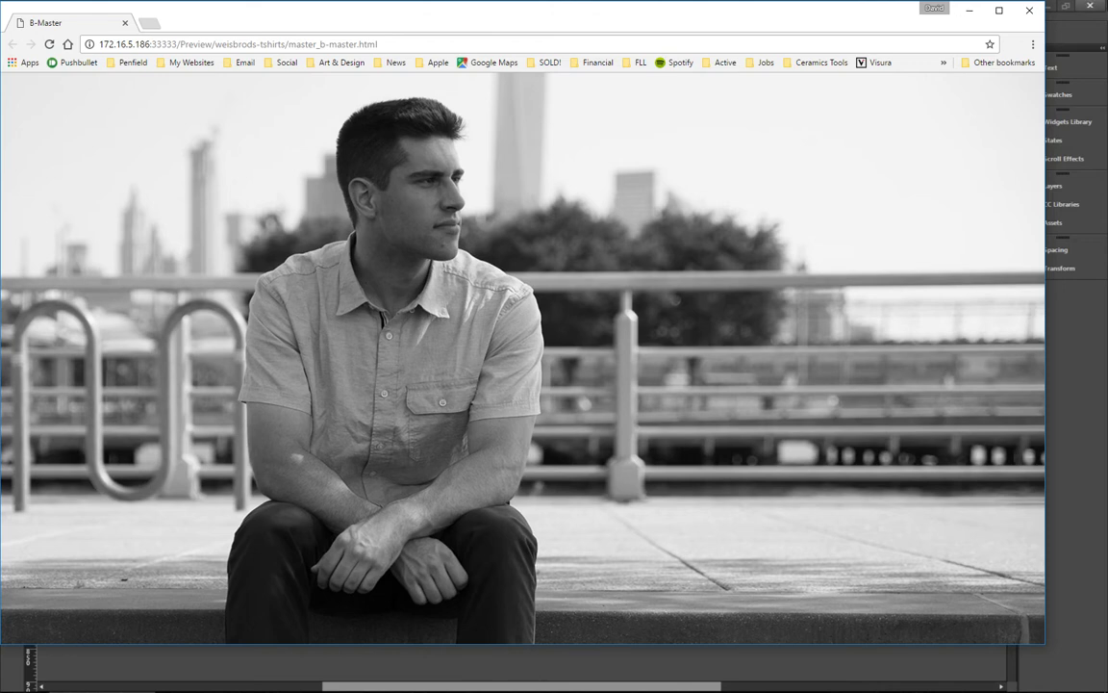
Step: Back in Muse, clear the background image from B-Master's Browser Fill
click(901, 12)
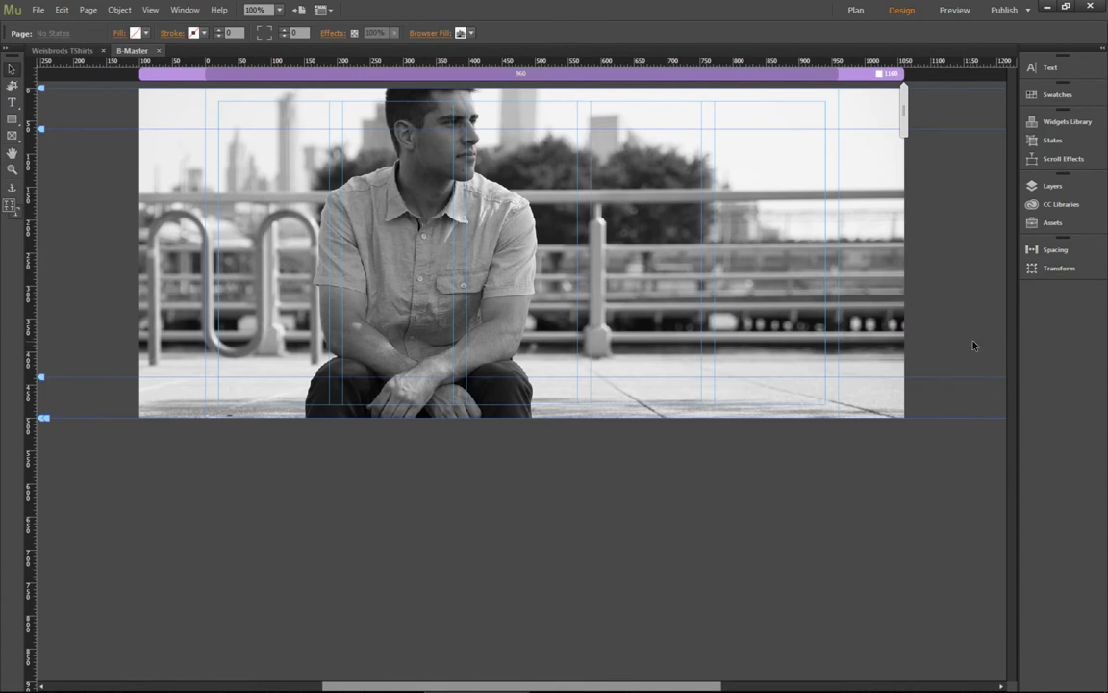
mouse_move(951, 310)
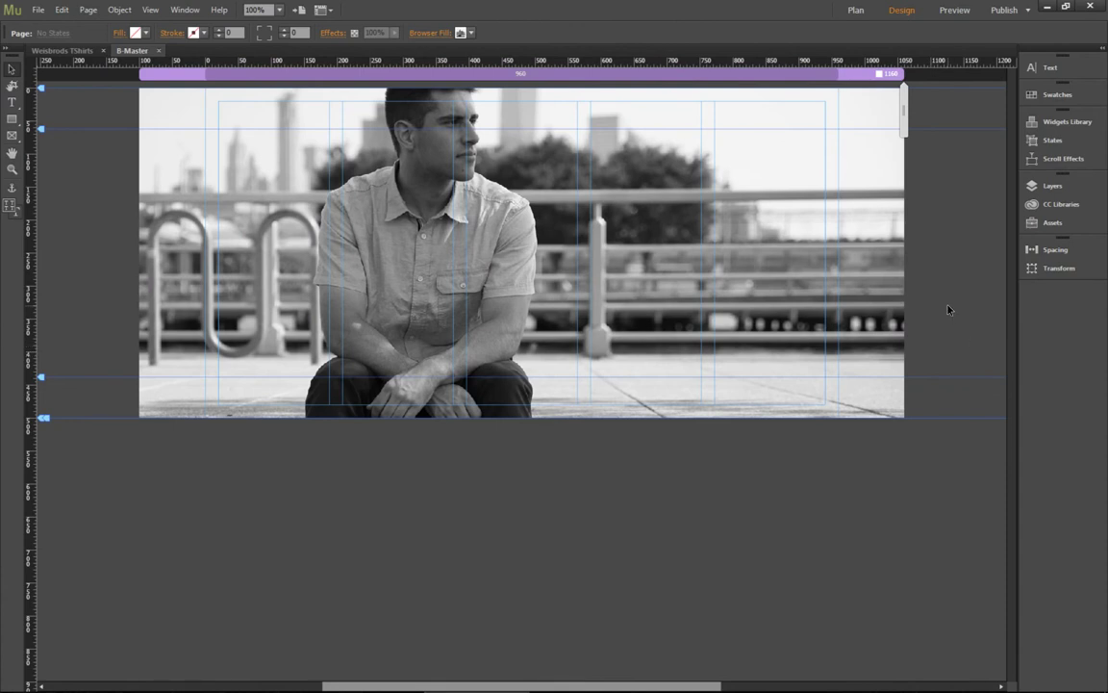
mouse_move(807, 239)
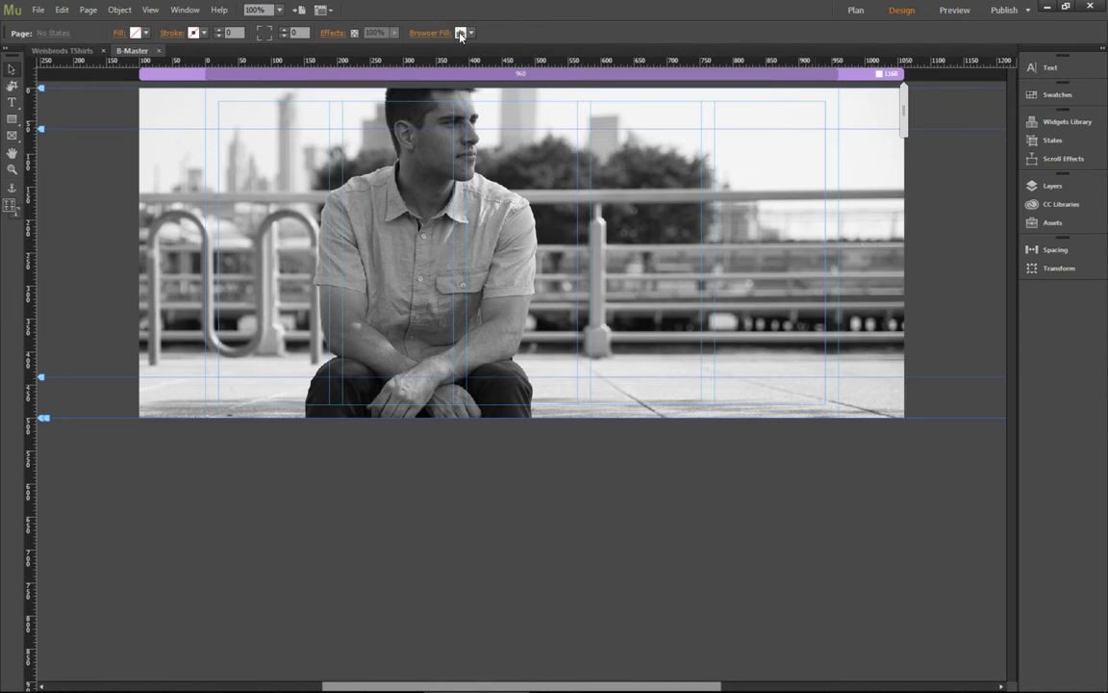
mouse_move(461, 33)
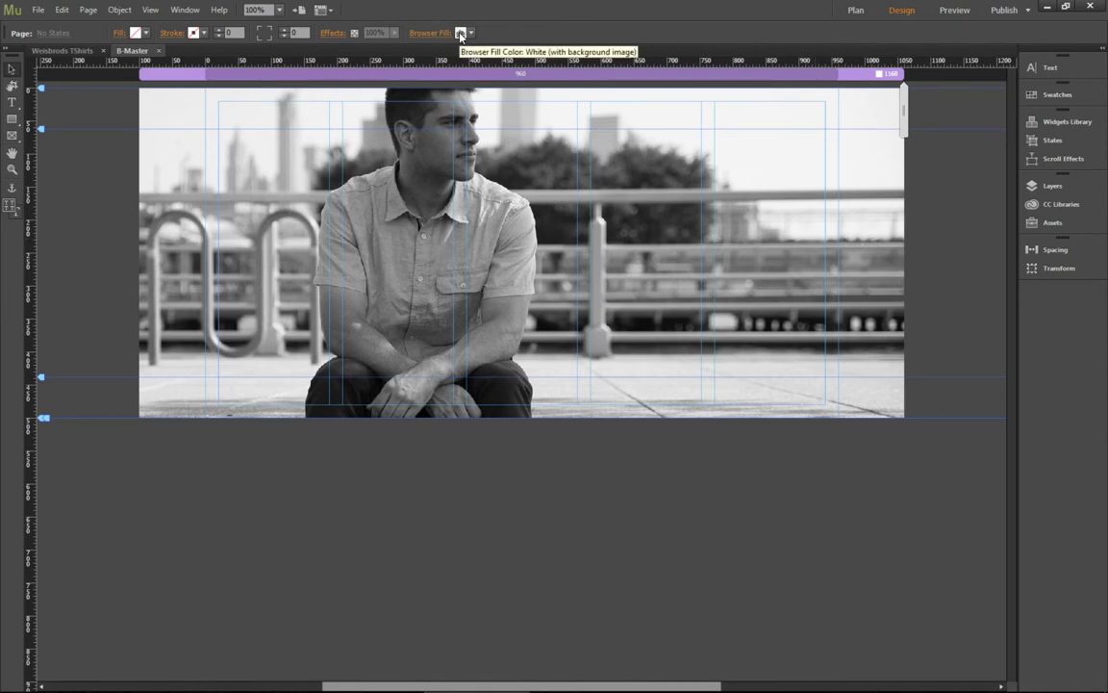
click(471, 33)
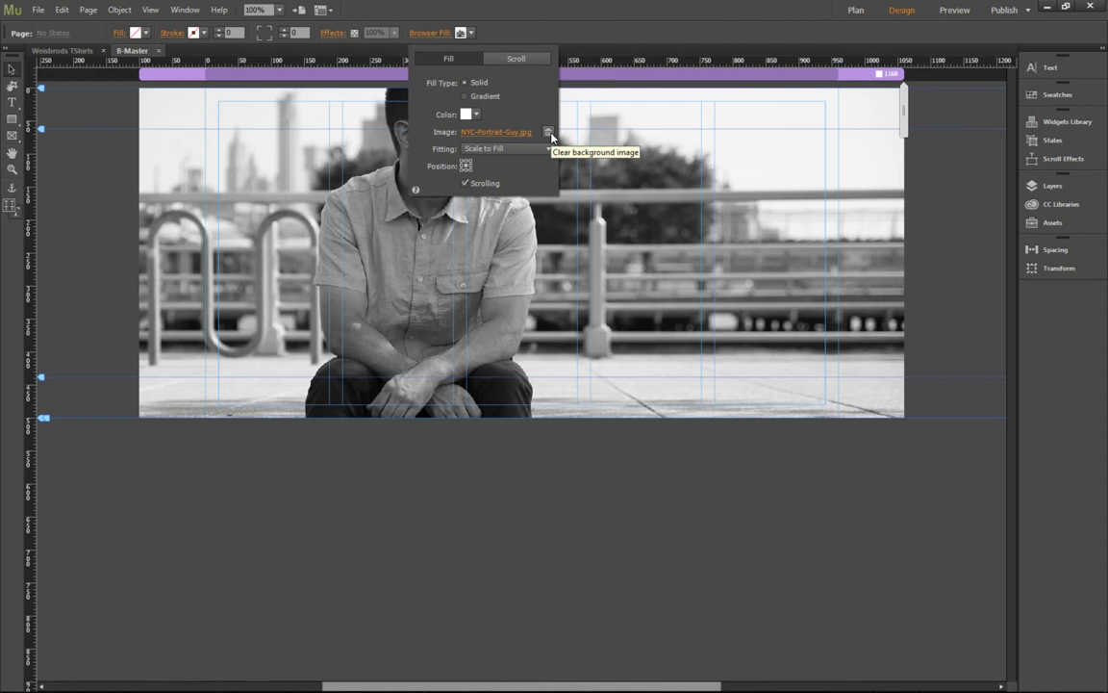
click(548, 131)
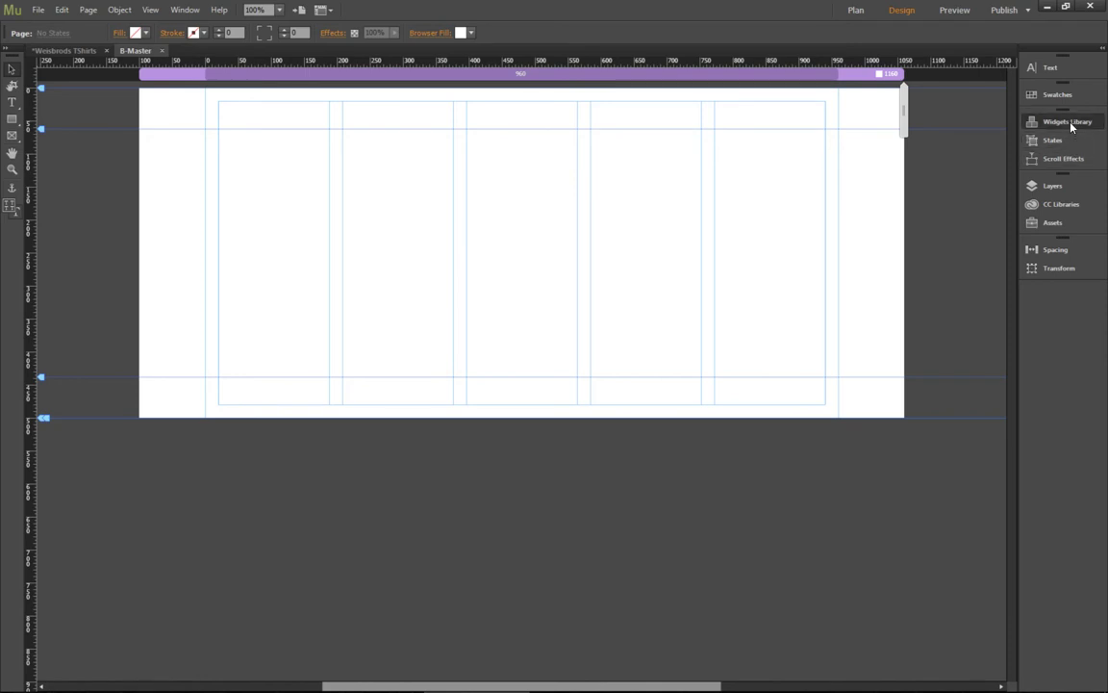
Step: Show the Widgets Library with the Slideshow category expanded
click(1068, 121)
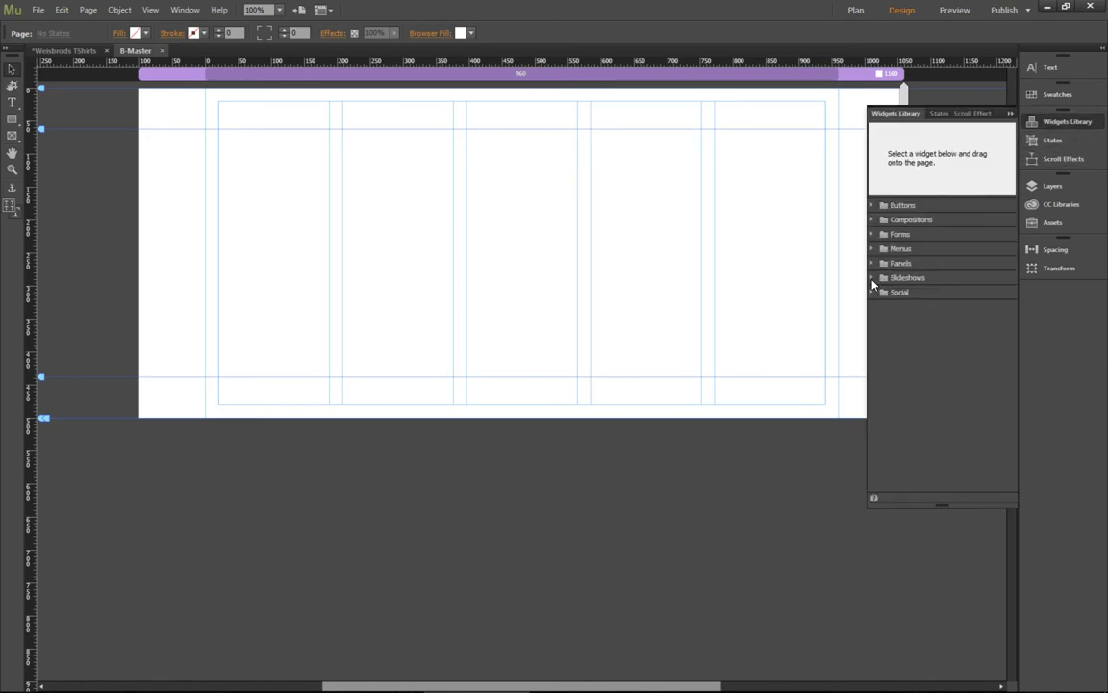
click(908, 277)
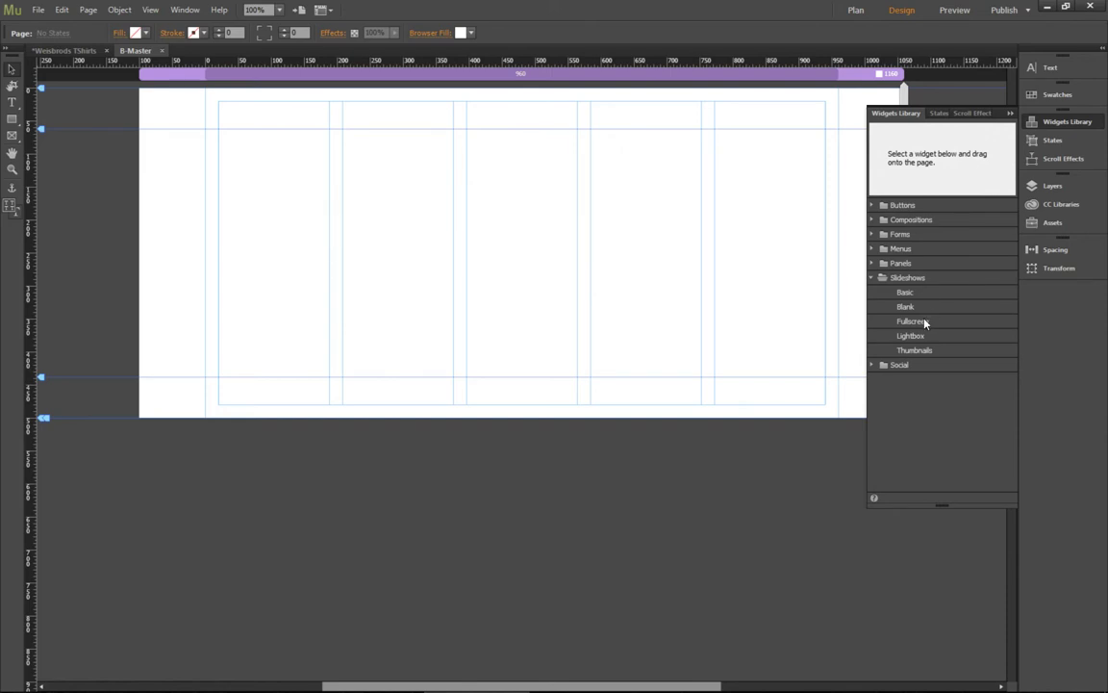
mouse_move(931, 327)
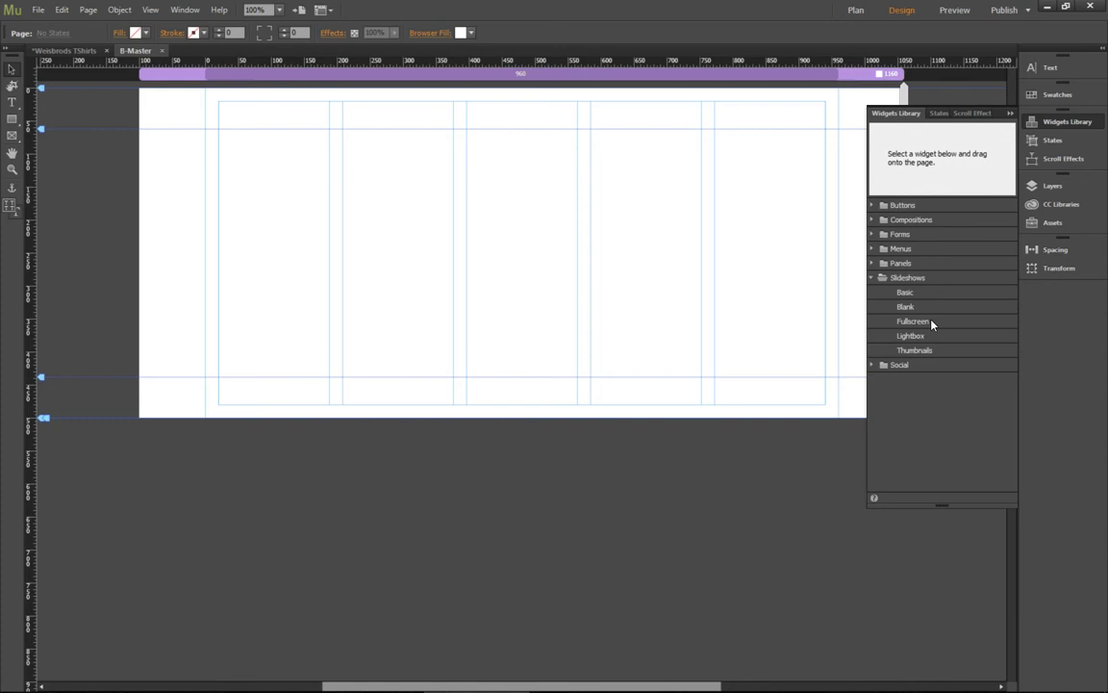
mouse_move(920, 323)
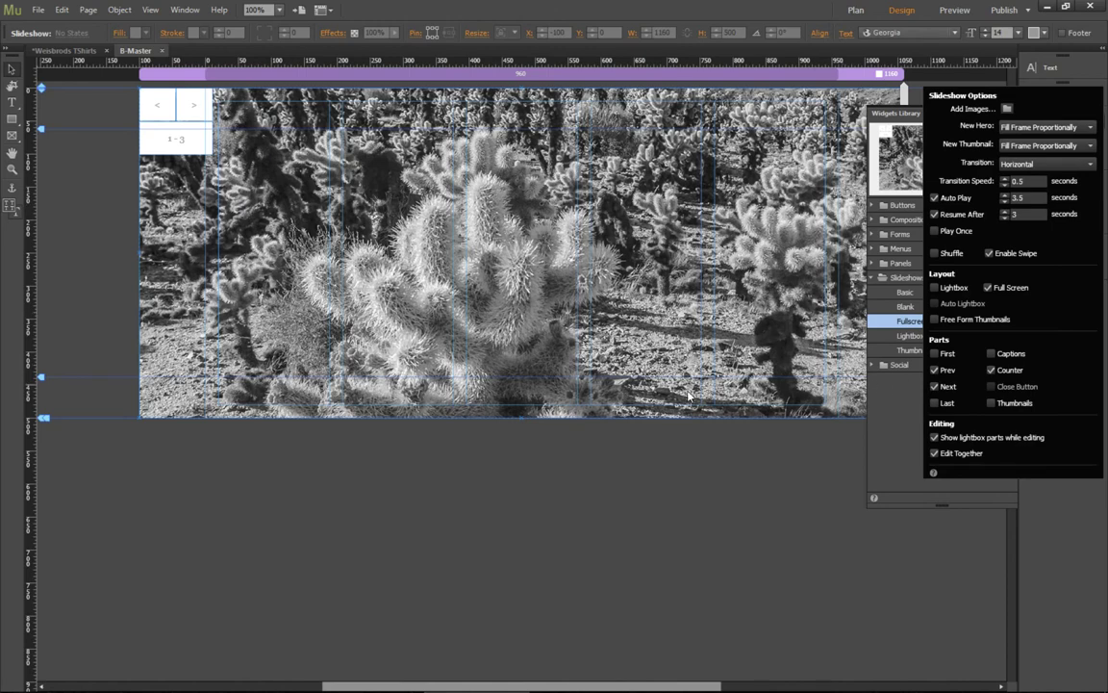
mouse_move(592, 268)
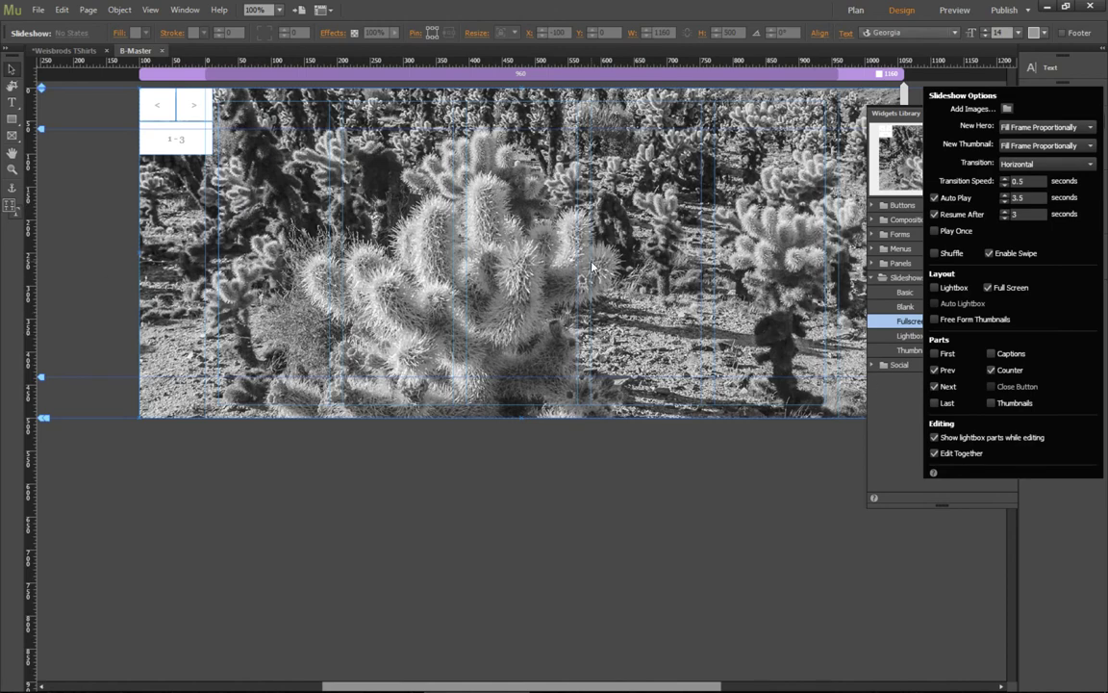
mouse_move(913, 125)
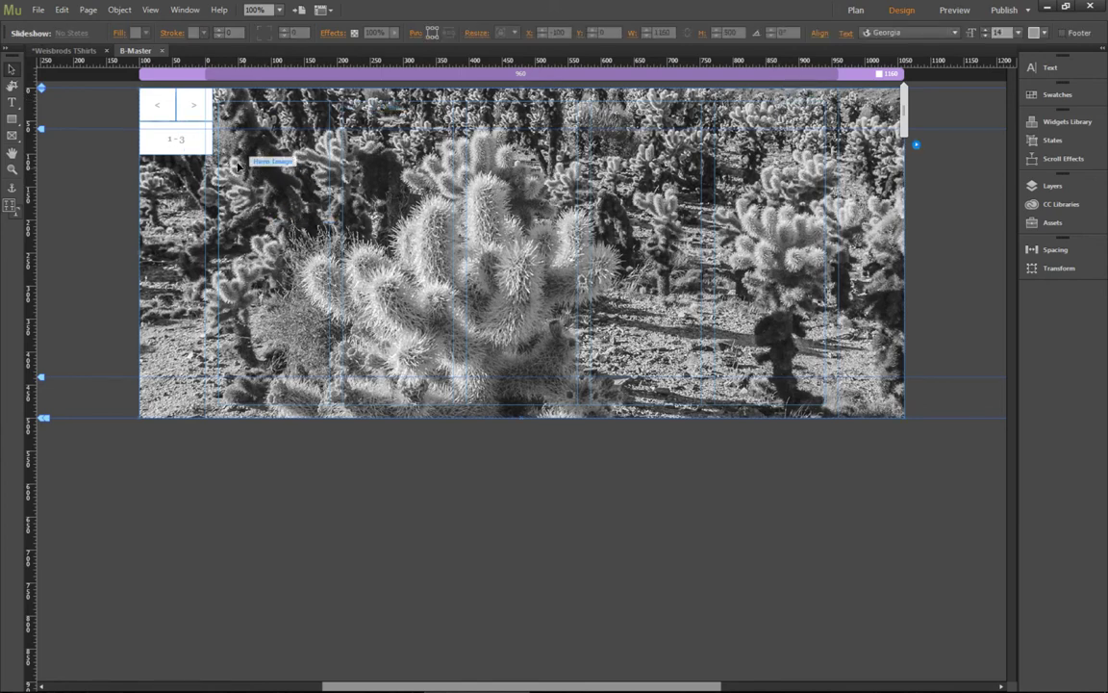
Step: Select the slideshow's corner counter to remove it
click(177, 139)
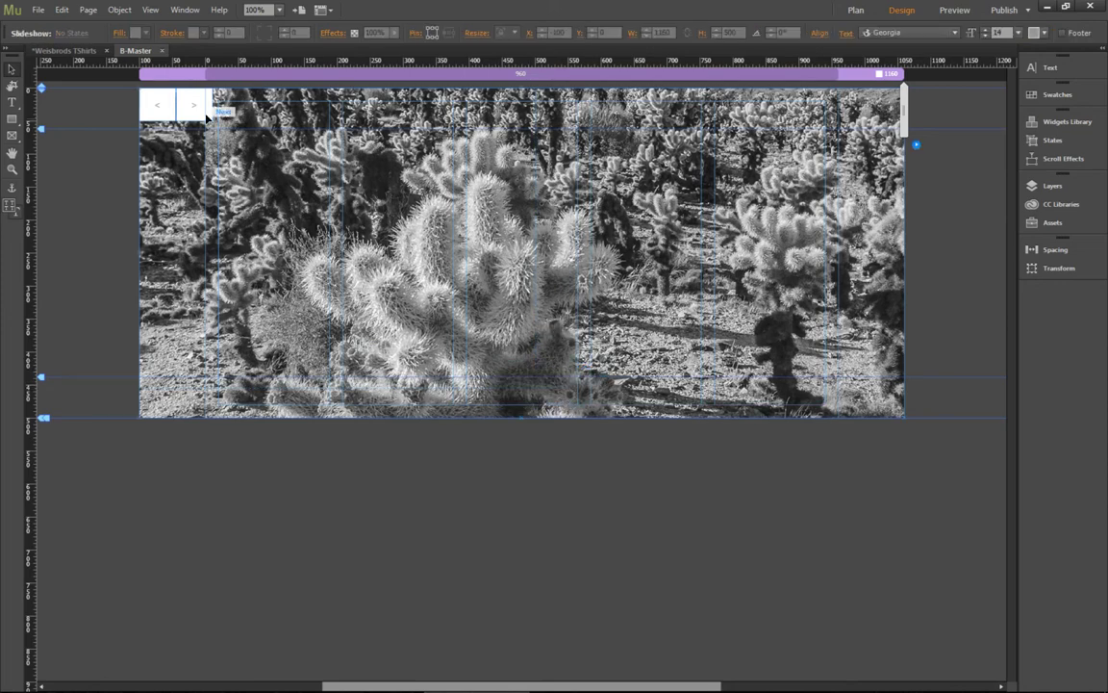
click(223, 111)
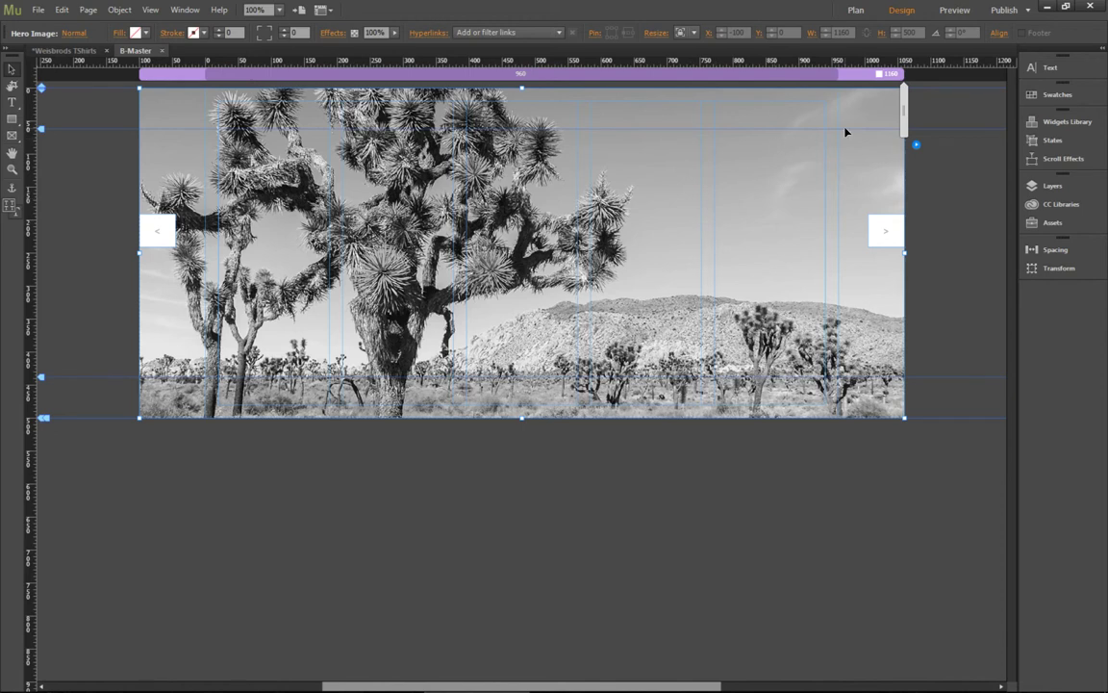
mouse_move(916, 148)
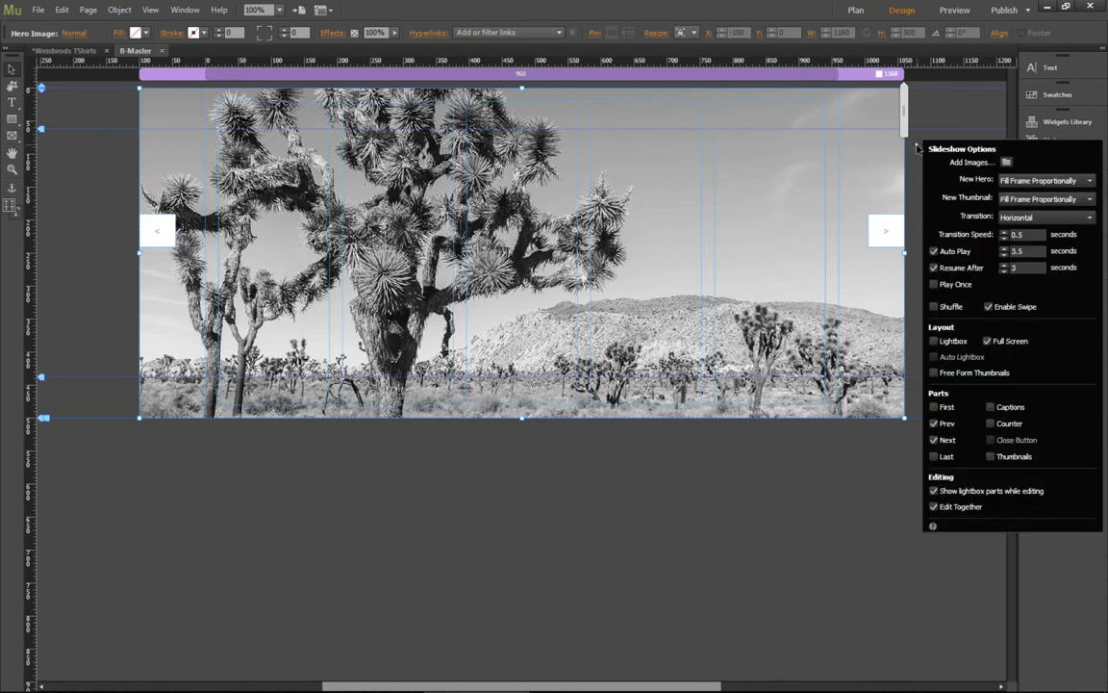
Step: Add Title Fashion Shot and NYC-Portrait-Guy images via Slideshow Options, then reselect the slideshow
click(1006, 162)
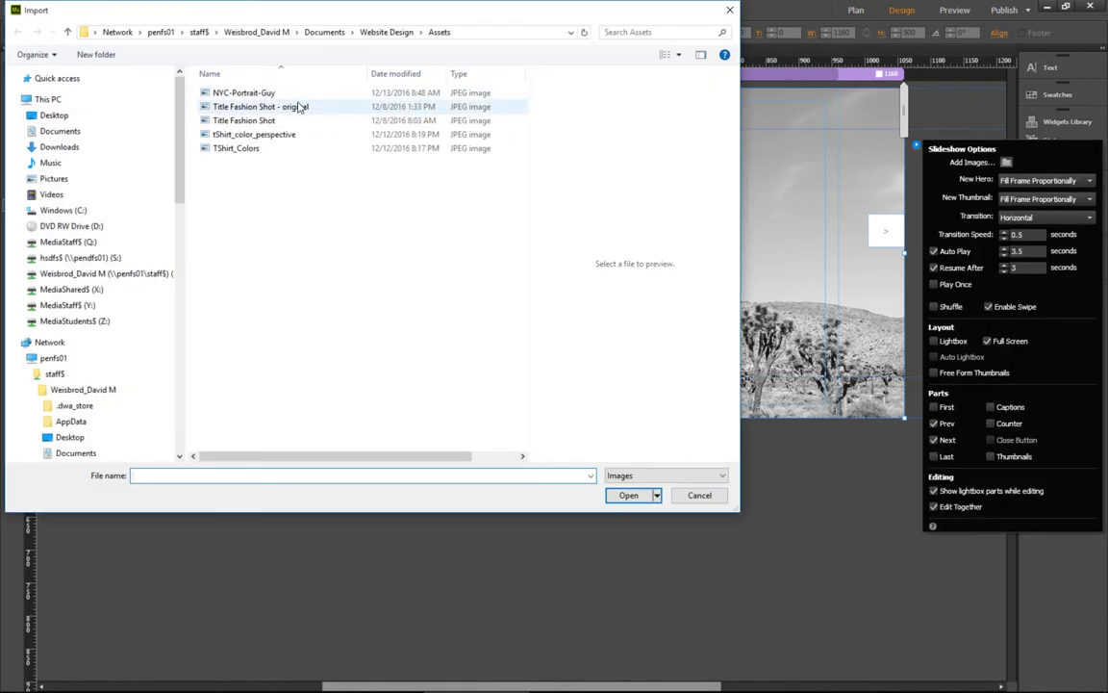
click(245, 120)
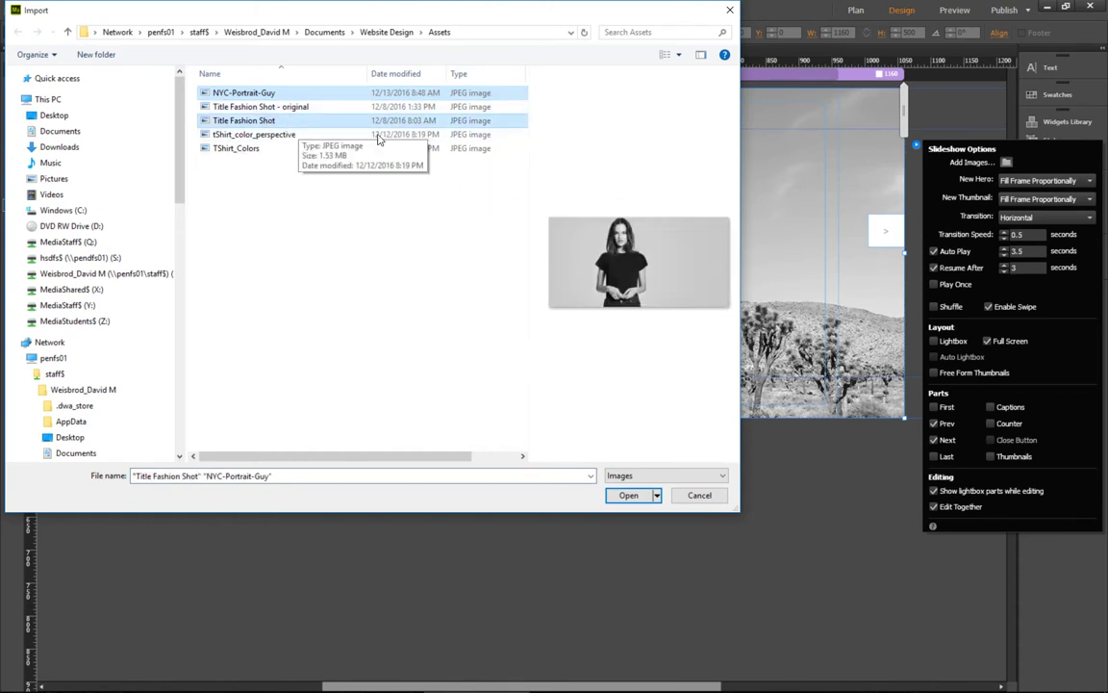
click(627, 495)
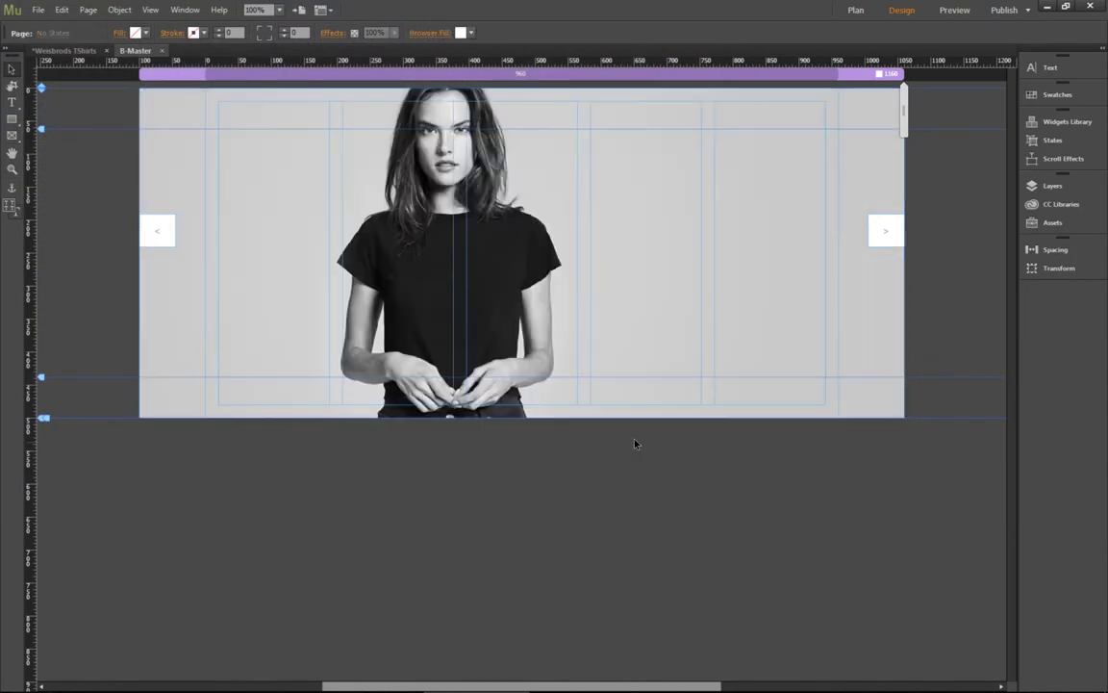
click(164, 231)
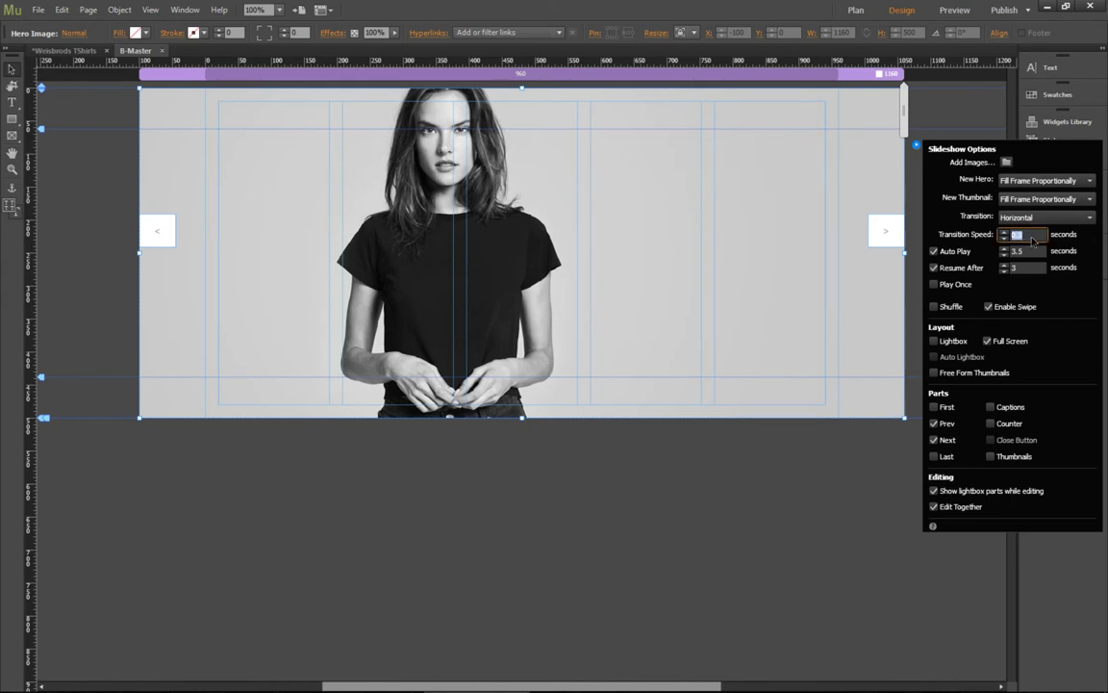
Step: Set Transition Speed to 2 seconds, adjust Auto Play and Resume After, and preview the page
text(2)
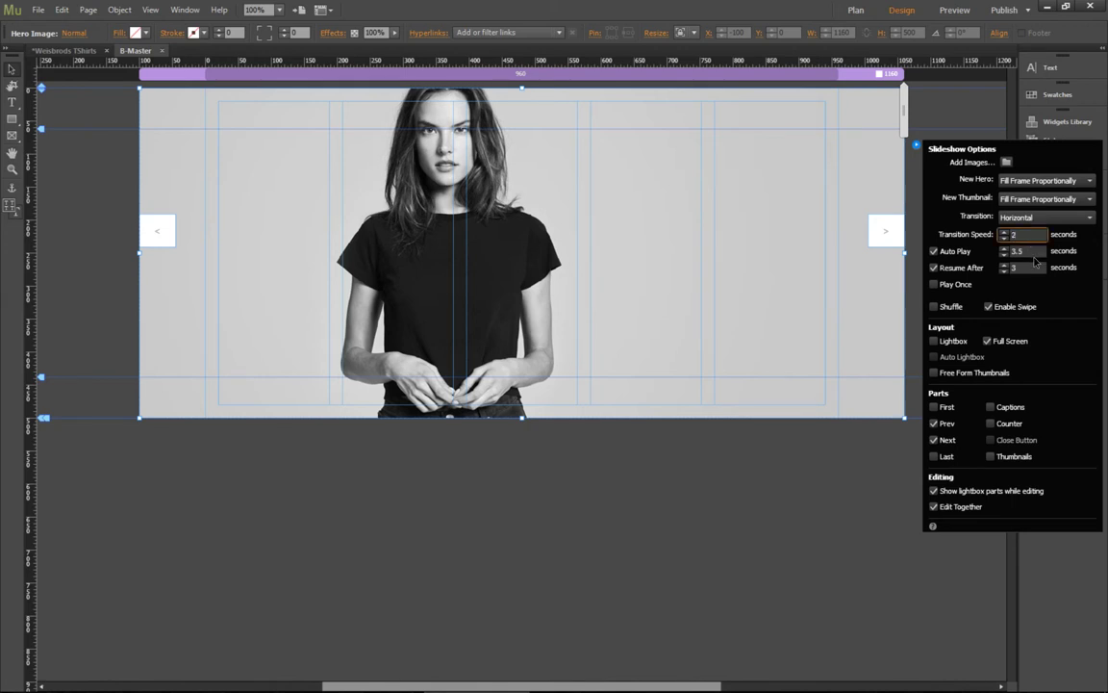
click(1024, 268)
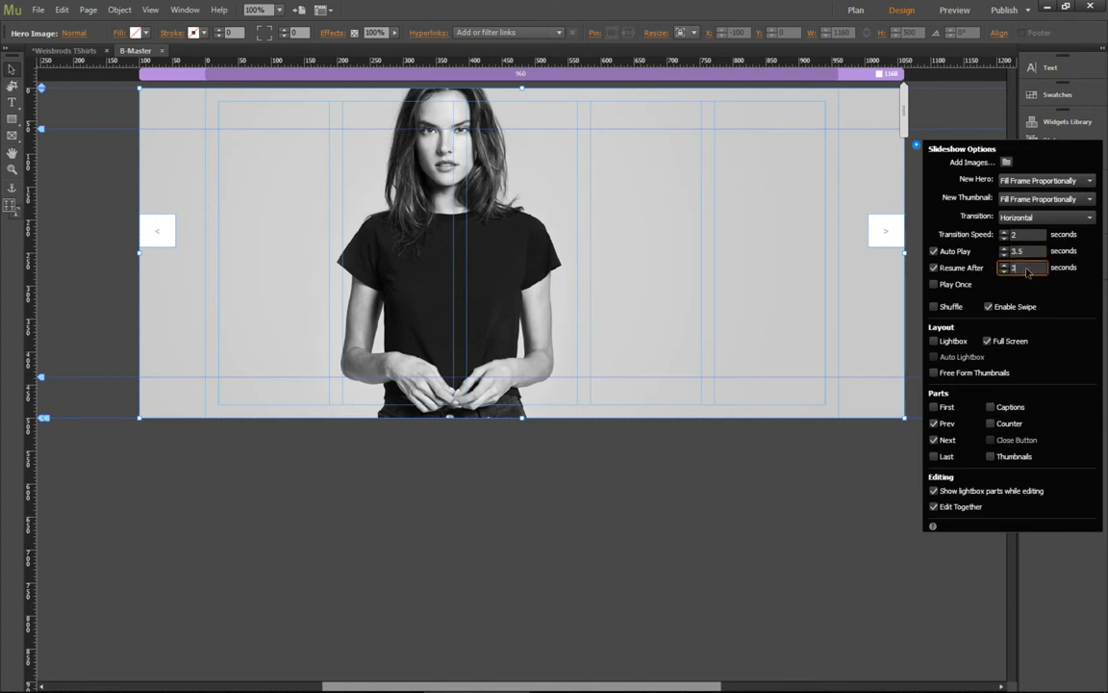
click(1024, 250)
text(6)
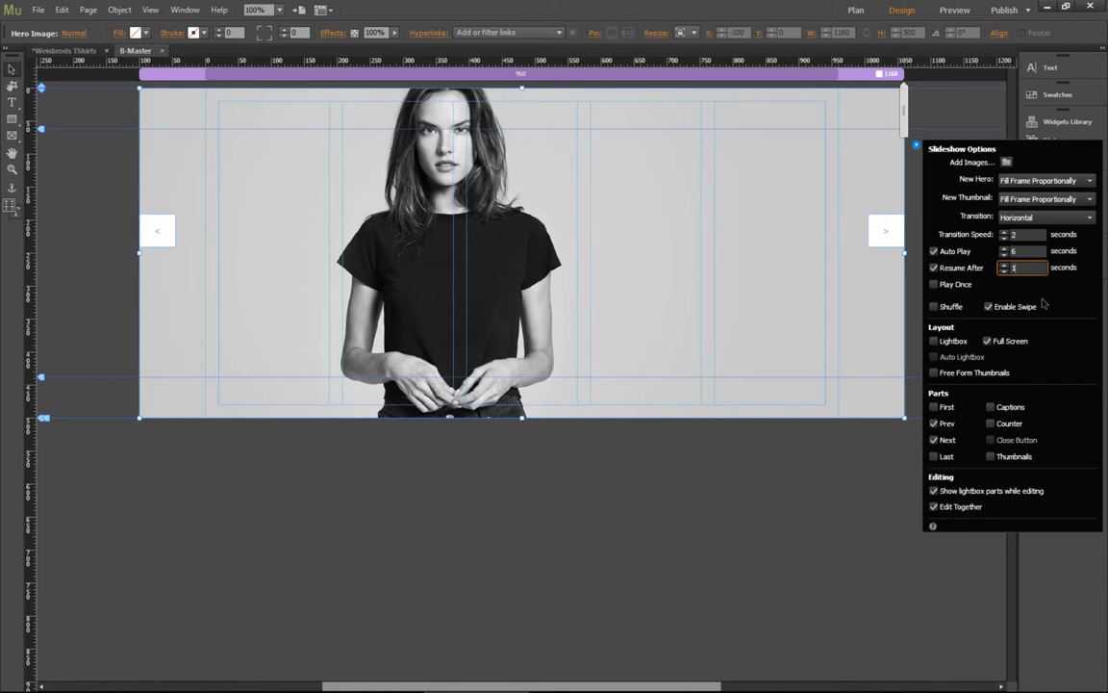
mouse_move(537, 423)
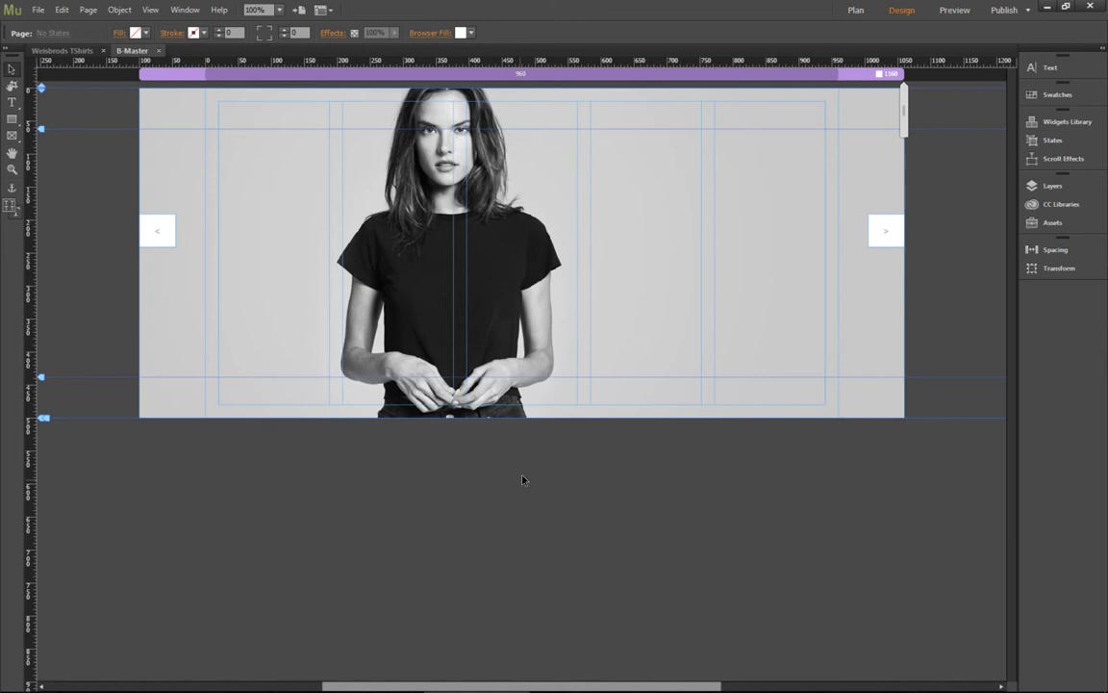
click(955, 10)
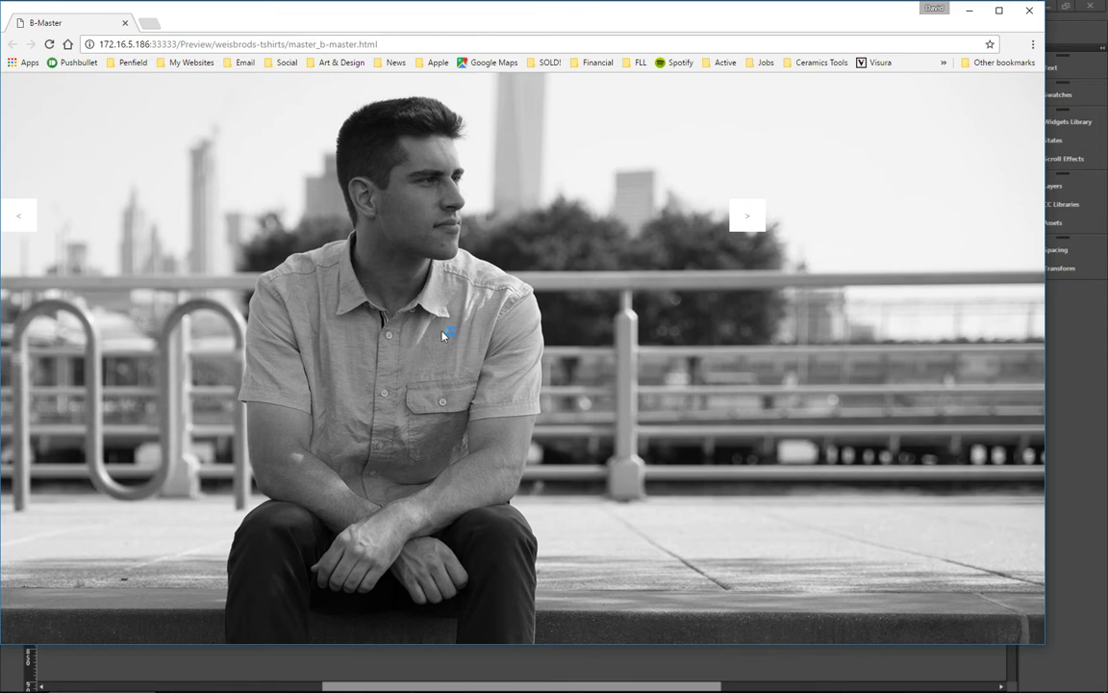
Step: Advance the Chrome preview to the fashion portrait, then return to Muse
click(746, 215)
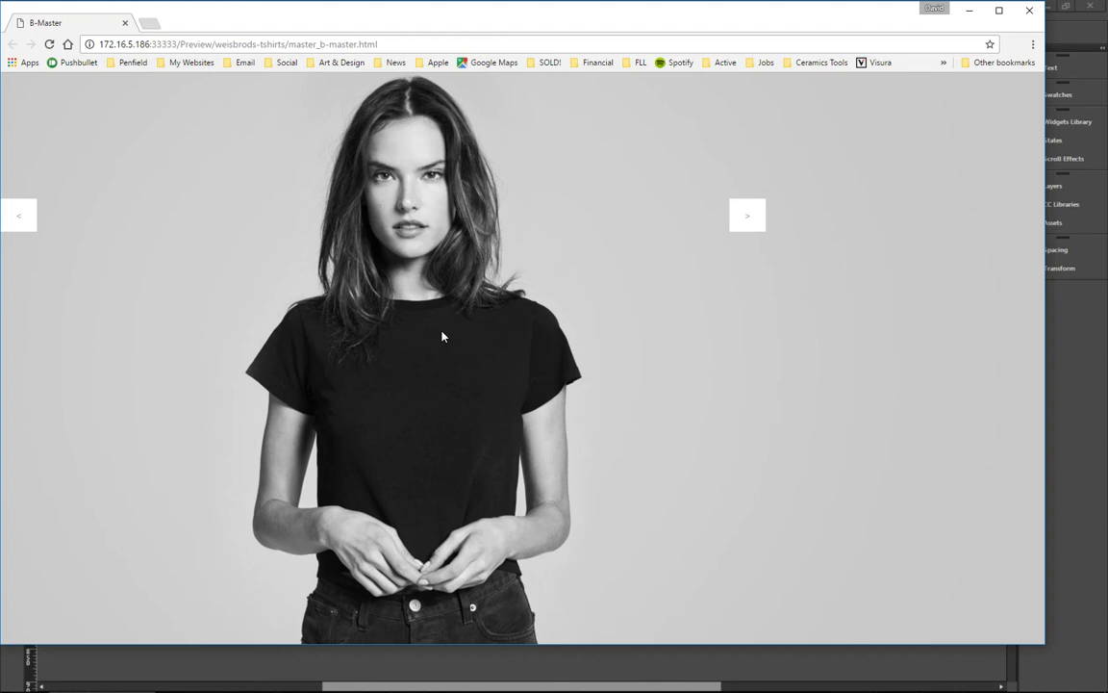
click(746, 215)
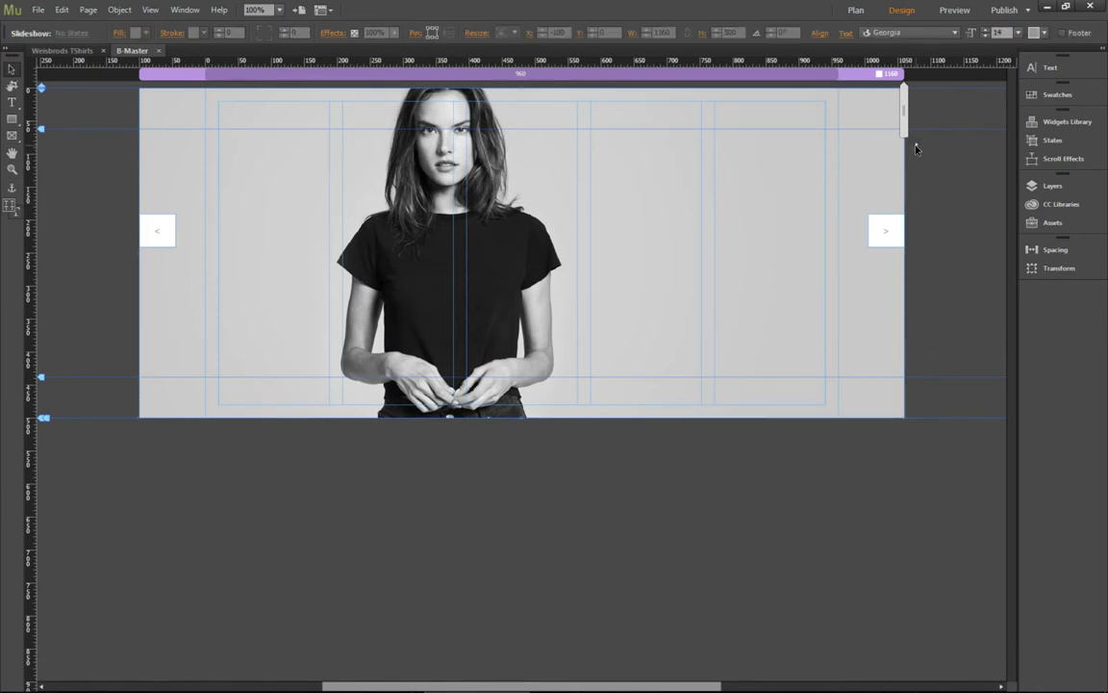
Step: In Slideshow Options, change the Transition from Horizontal to Fade
click(916, 146)
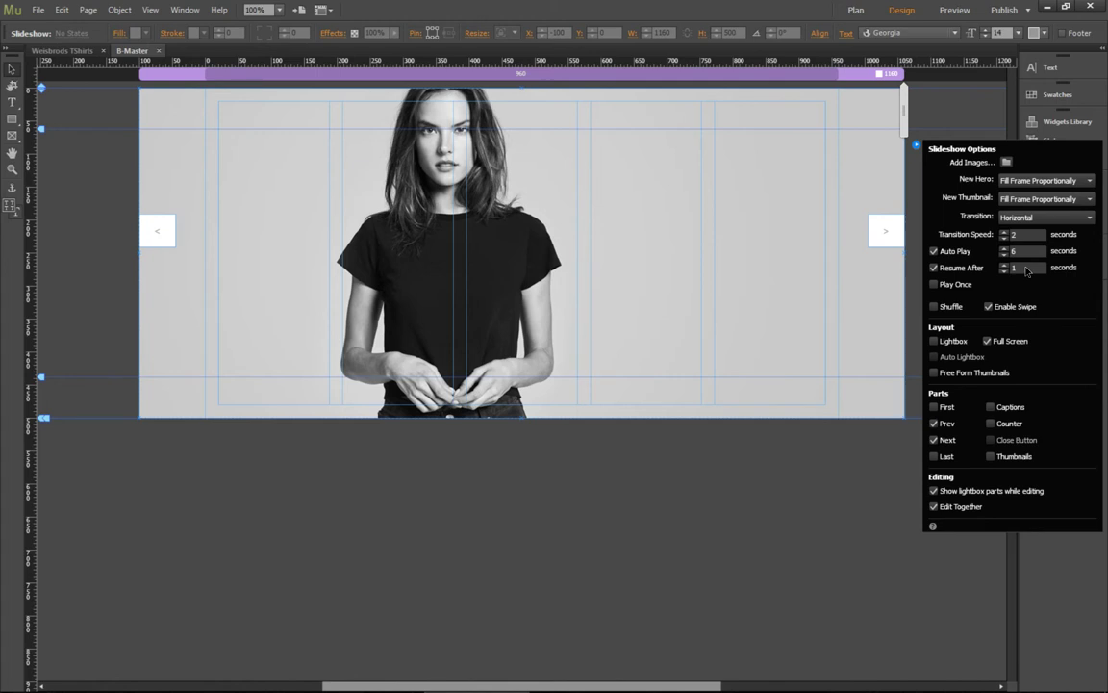
click(1022, 268)
text(6)
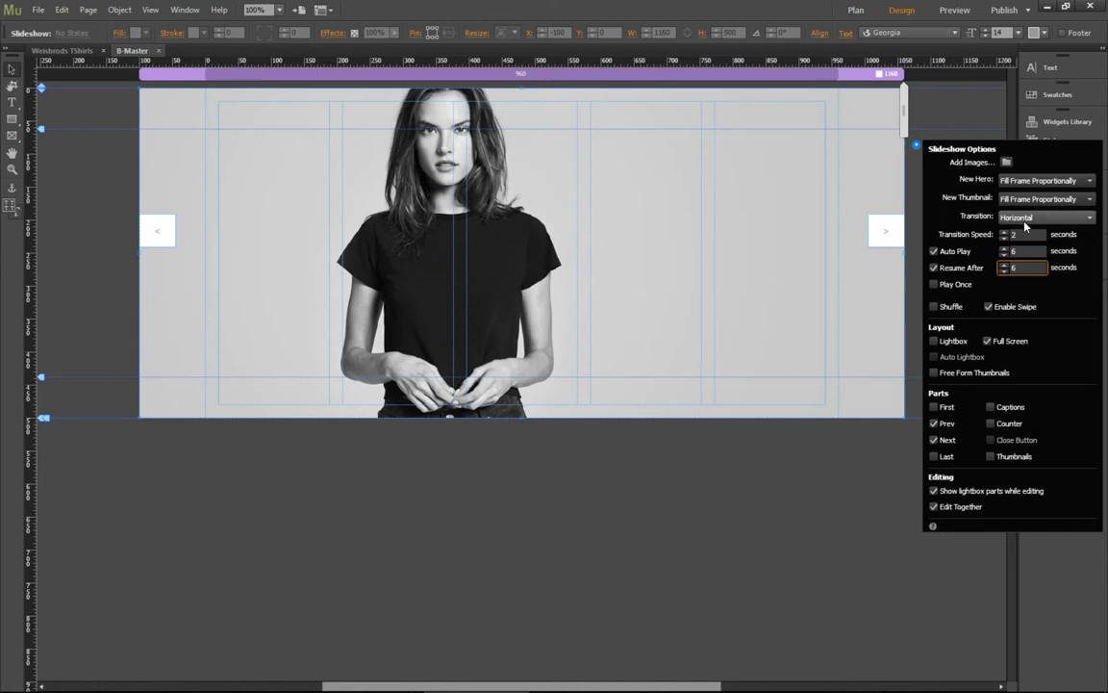
click(1047, 216)
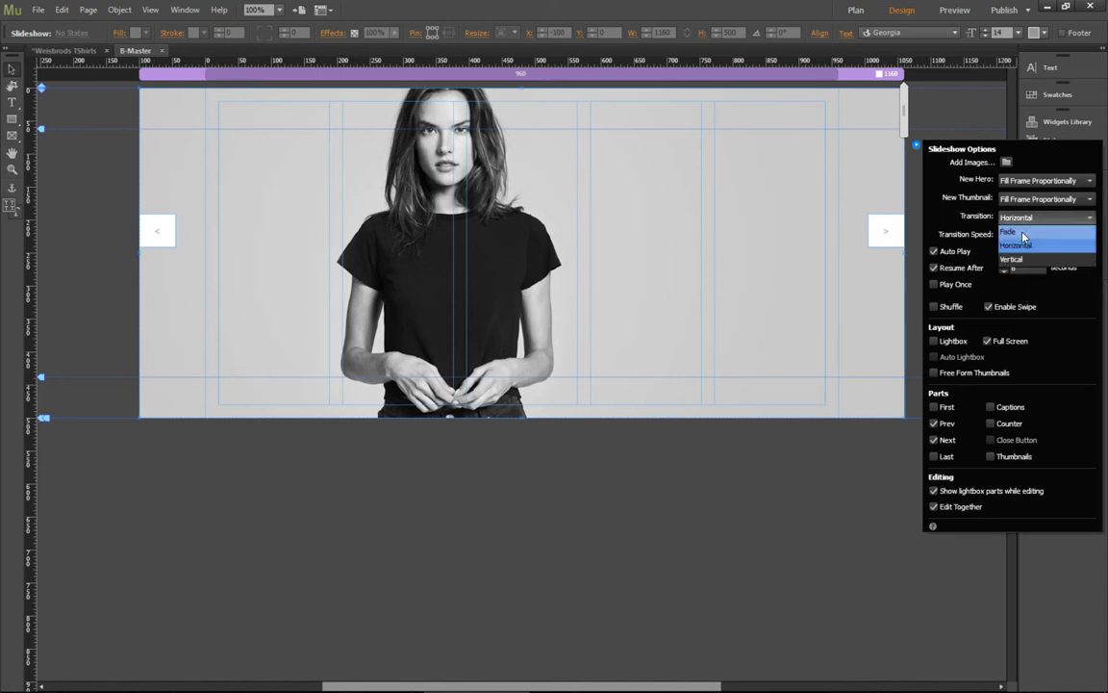
click(600, 469)
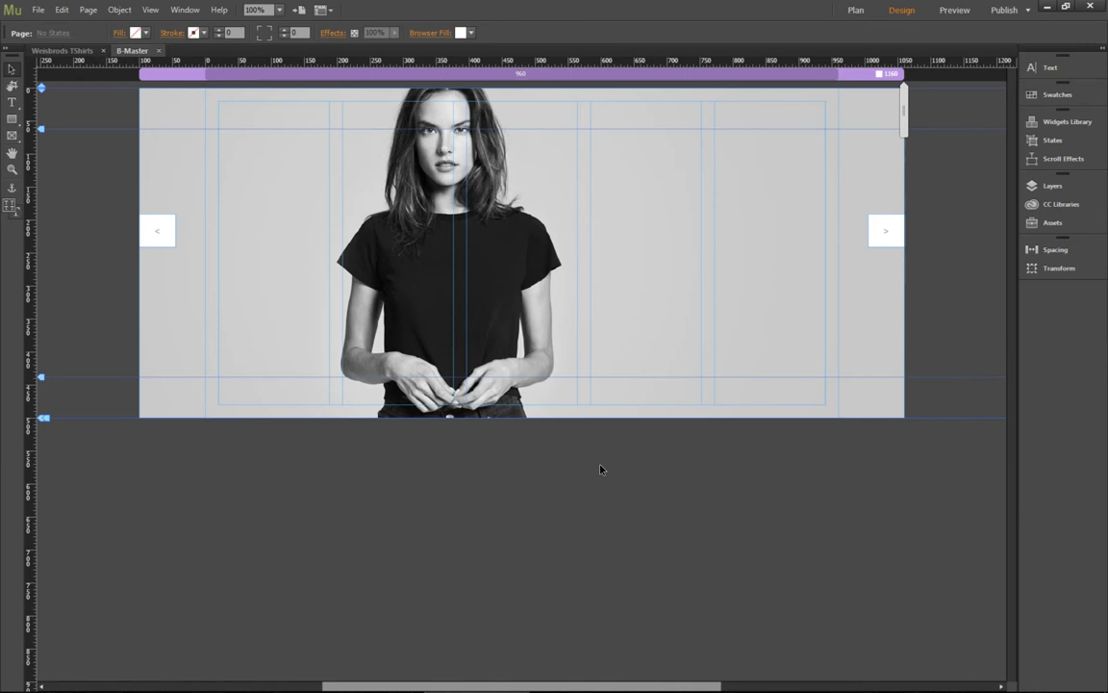
Step: Preview in Chrome and advance with the next arrow to watch the portraits cross-fade
click(954, 9)
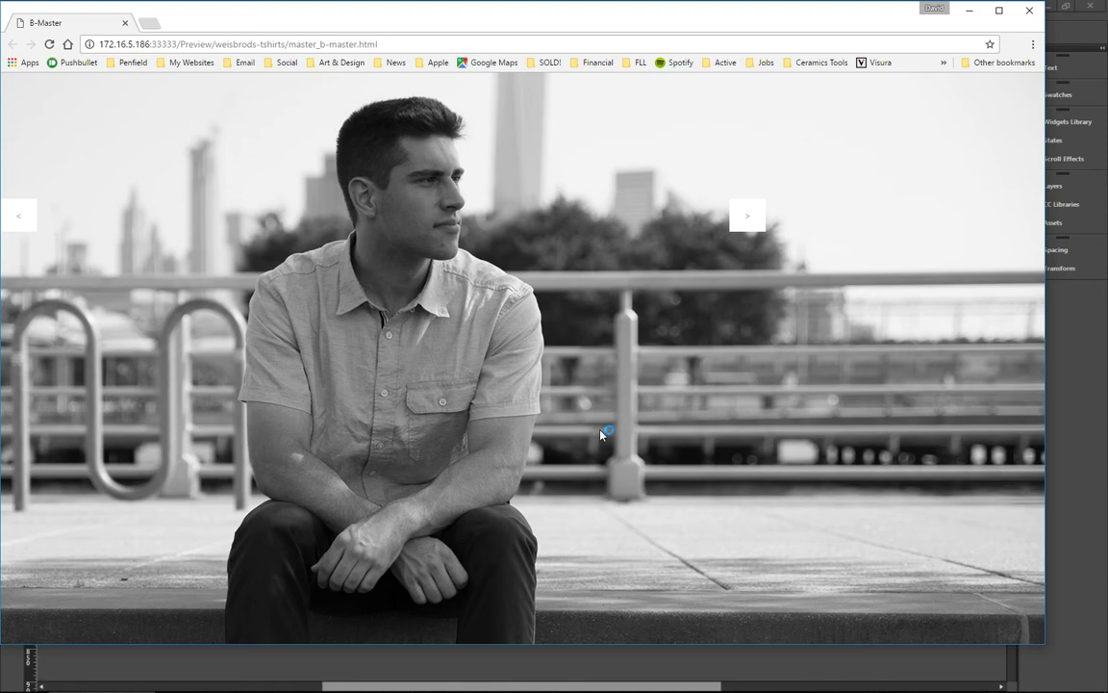
click(747, 215)
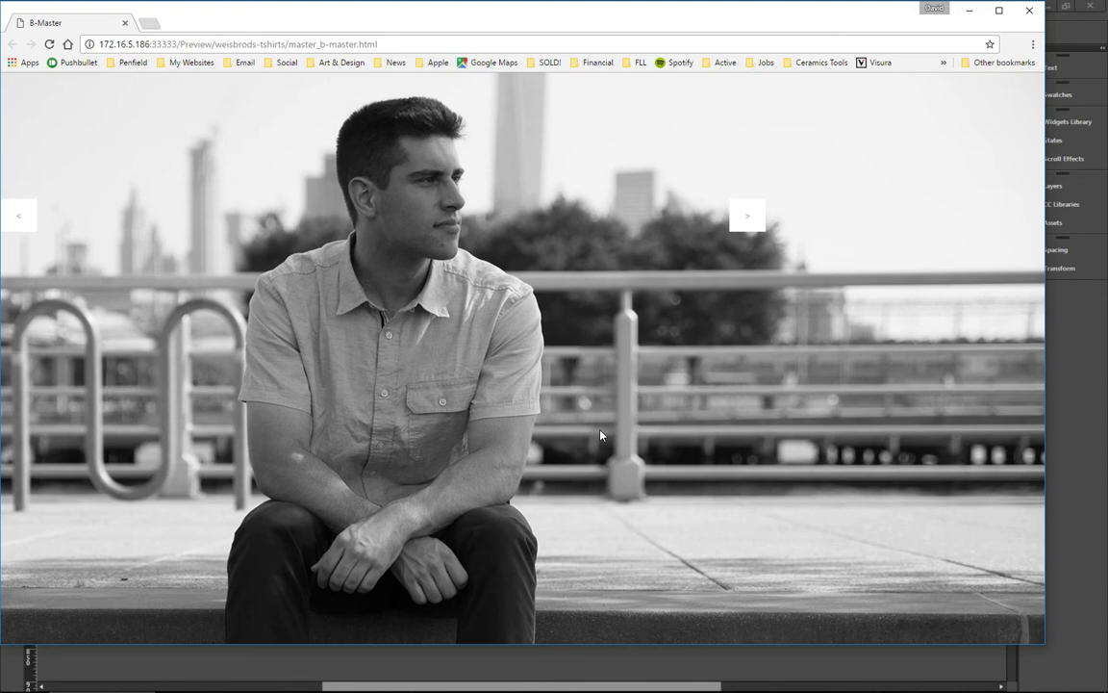
mouse_move(749, 219)
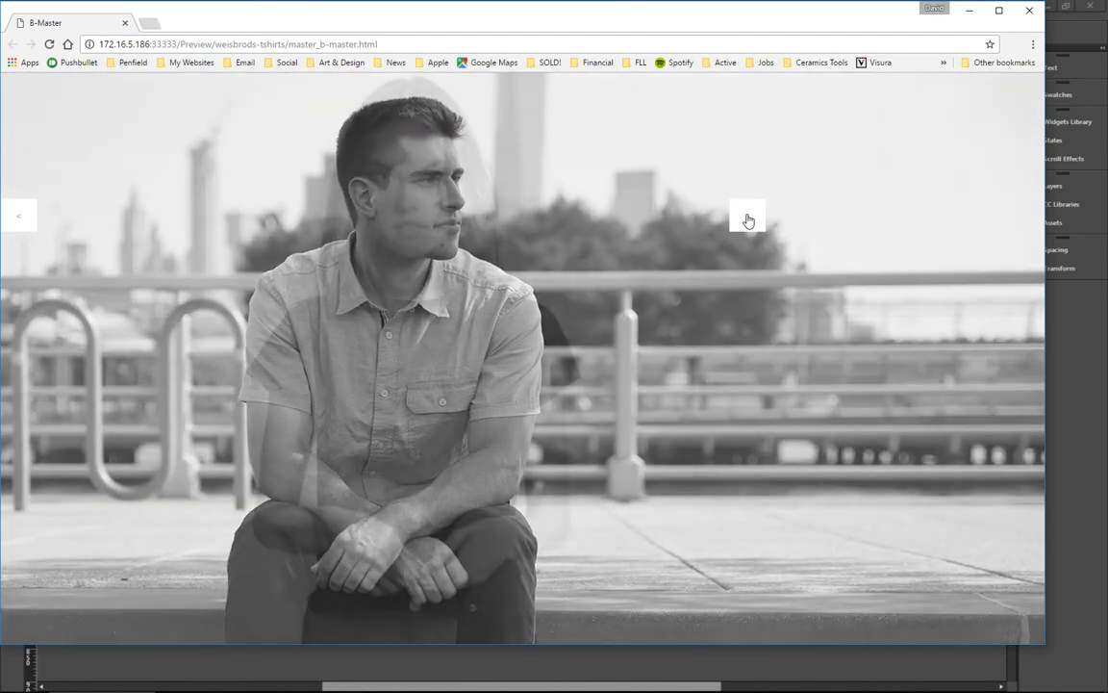
click(748, 216)
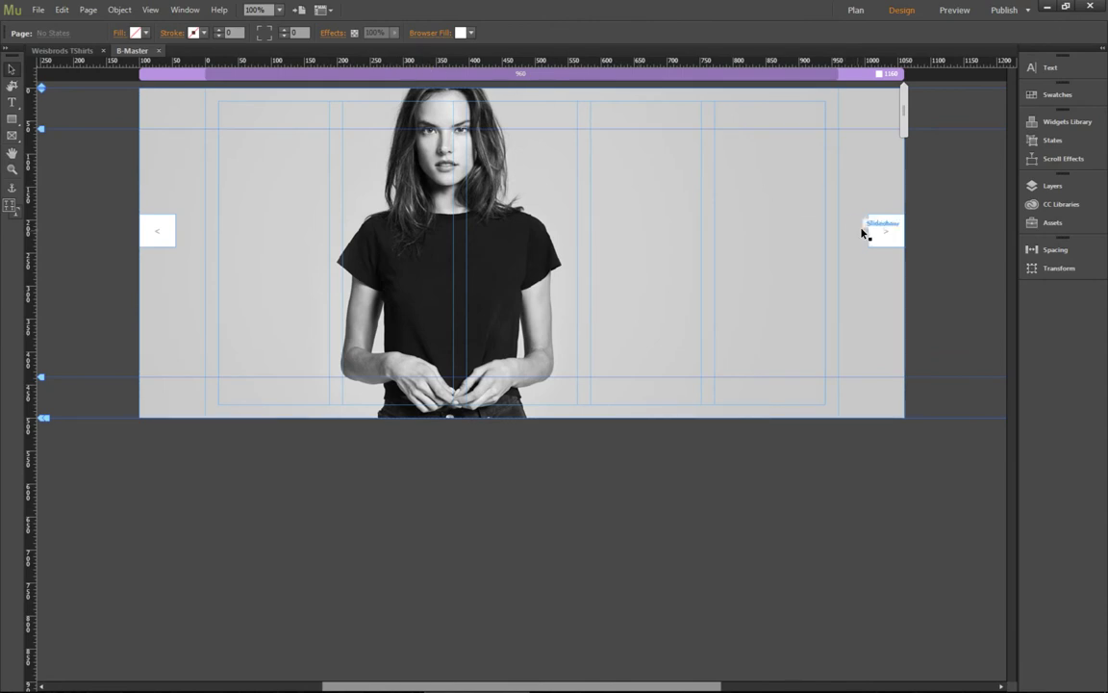
Step: Select the slideshow and cycle its Previous/Next buttons until the woman's portrait shows
click(881, 231)
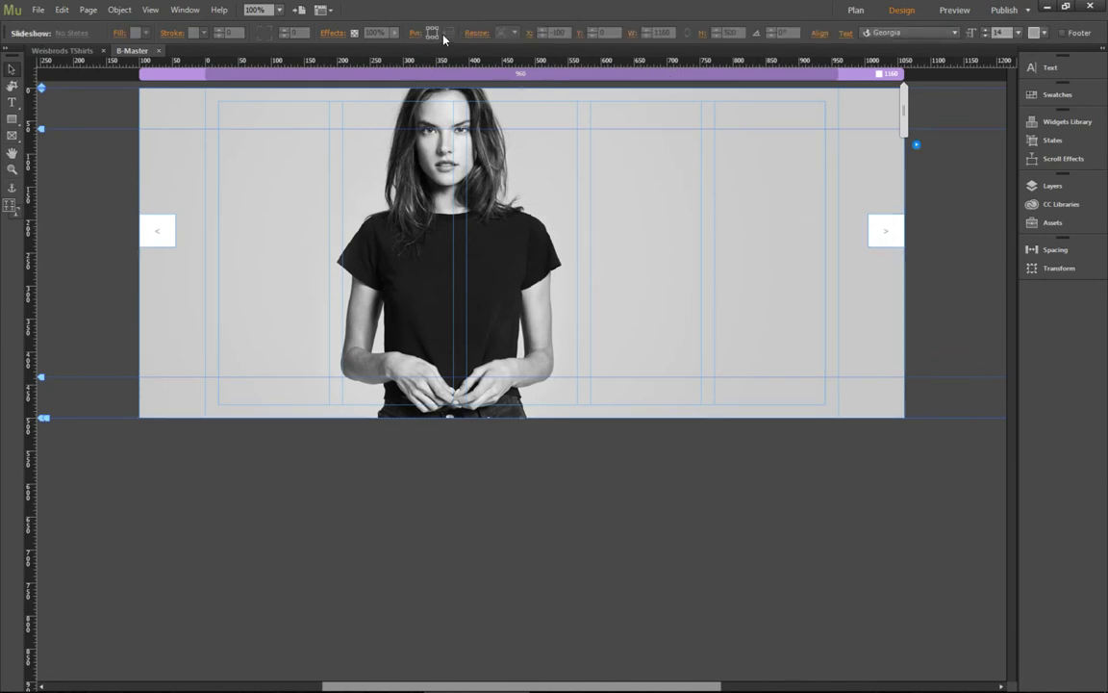
mouse_move(431, 31)
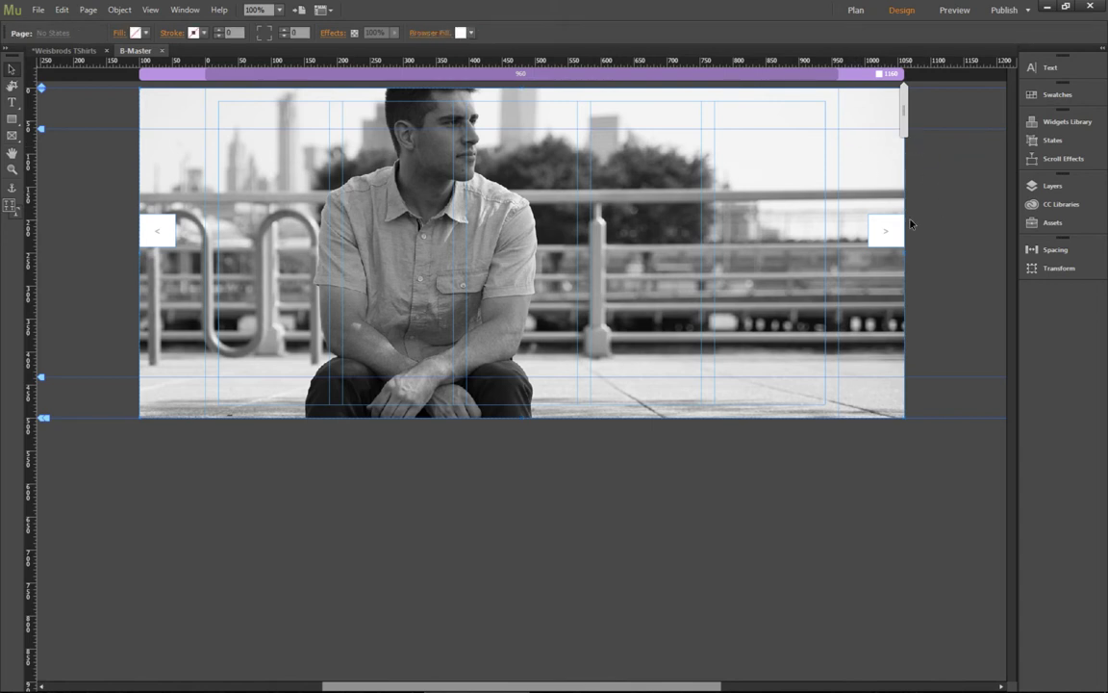
click(885, 231)
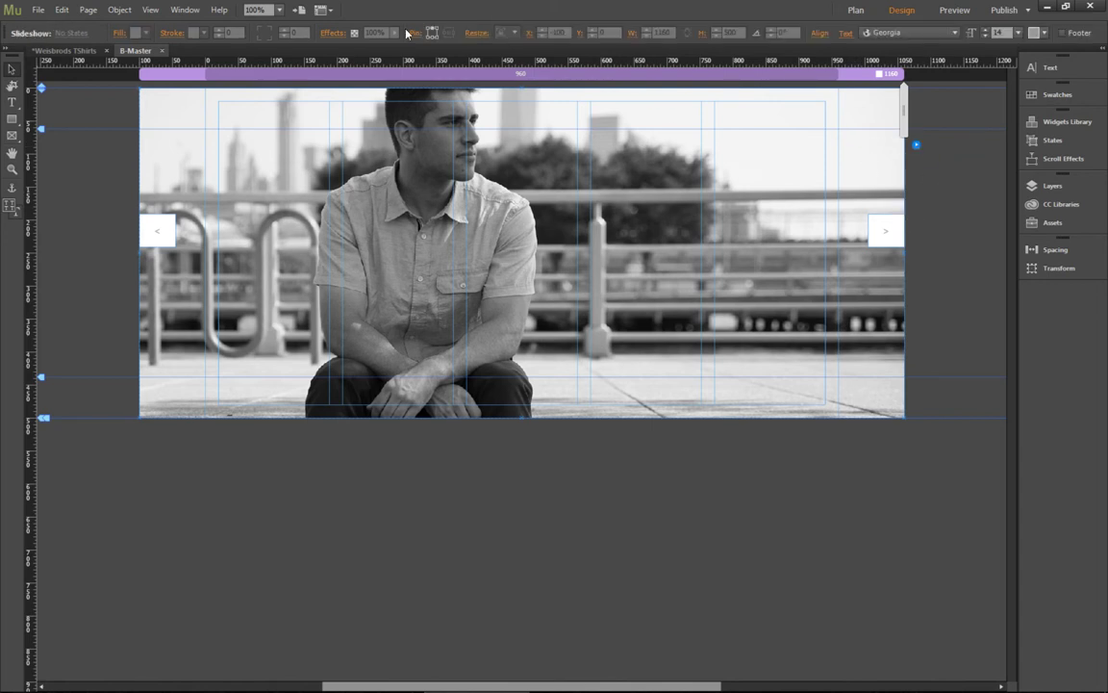
click(158, 231)
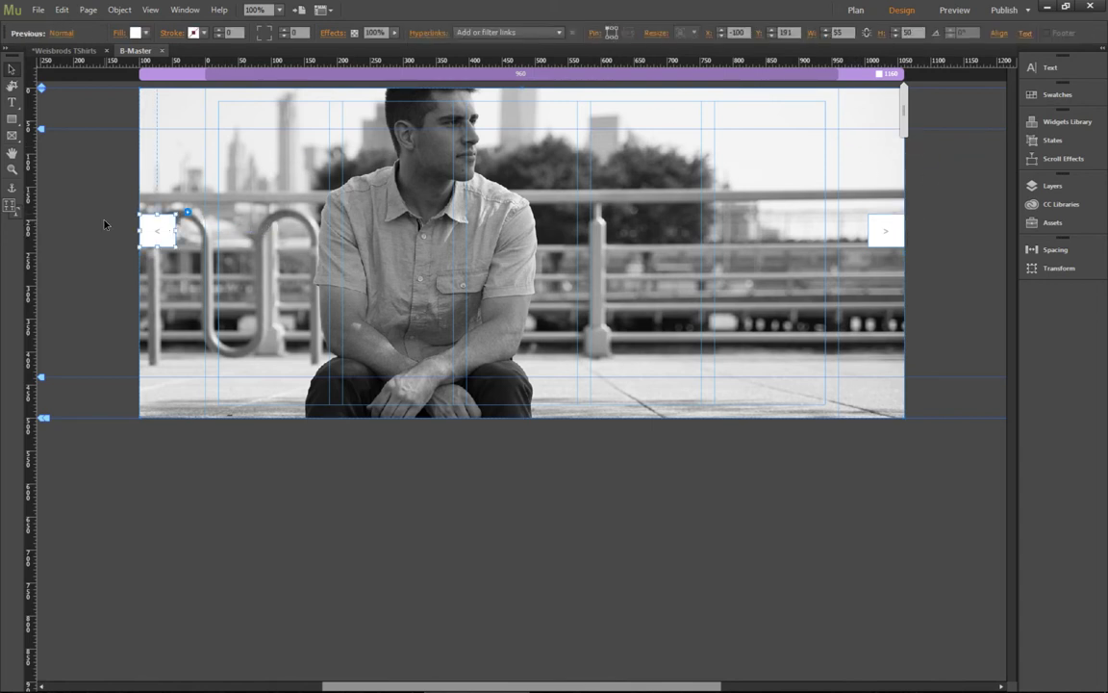
click(885, 231)
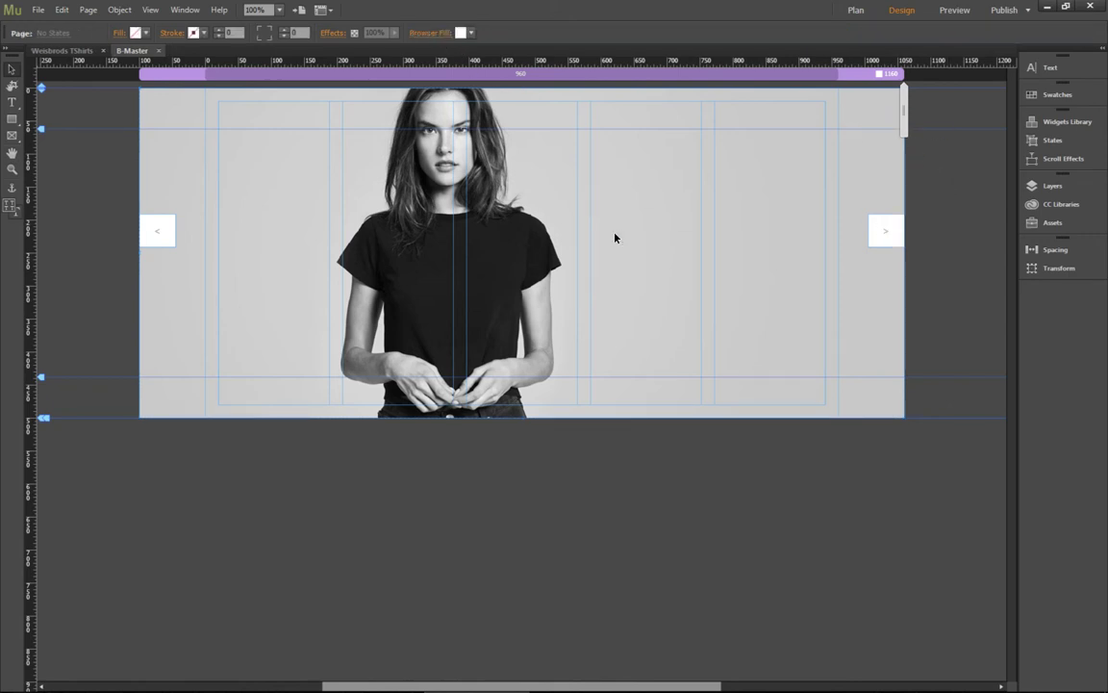
click(954, 10)
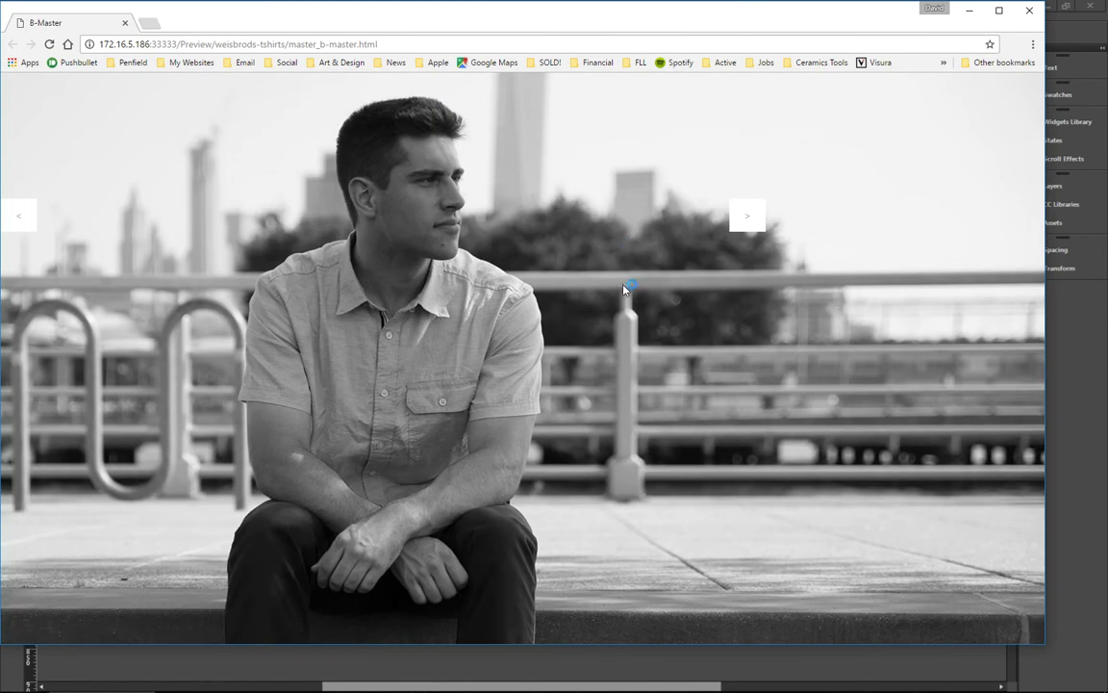
mouse_move(816, 204)
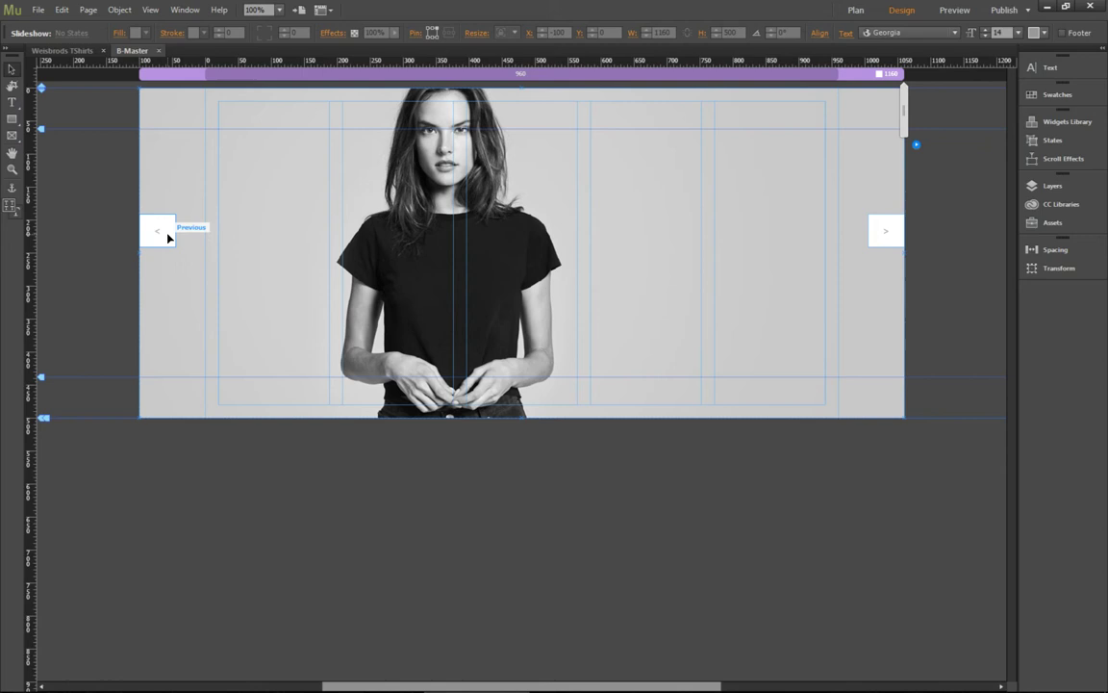
Step: Delete the slideshow's arrow buttons and give the new rectangle a white fill
click(885, 231)
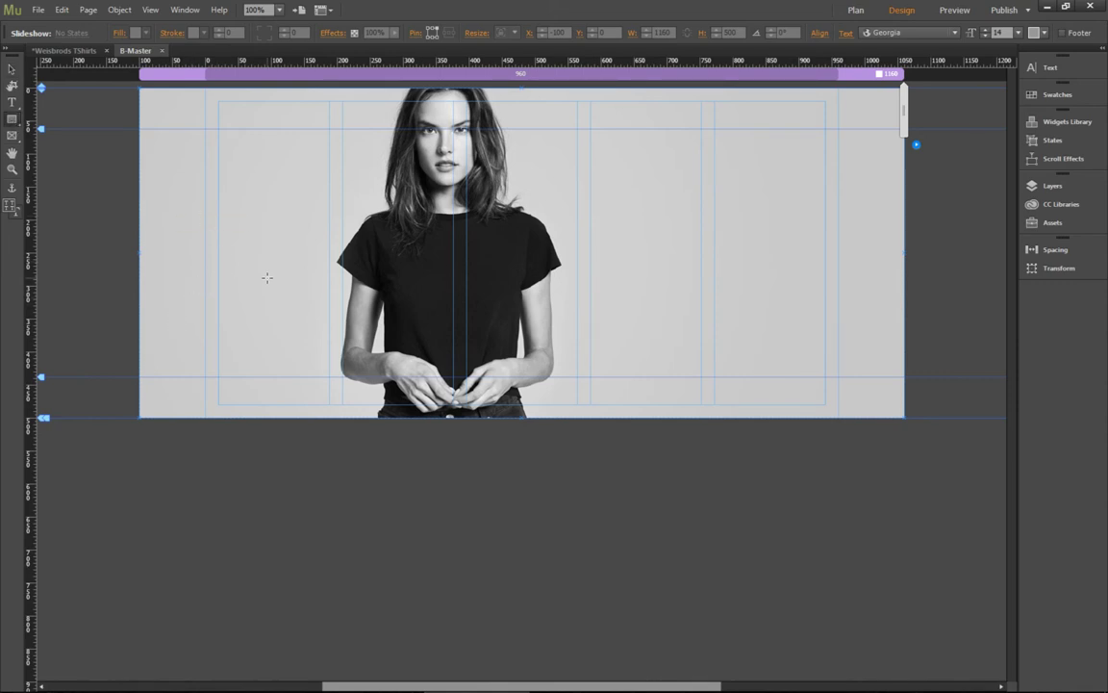
mouse_move(204, 240)
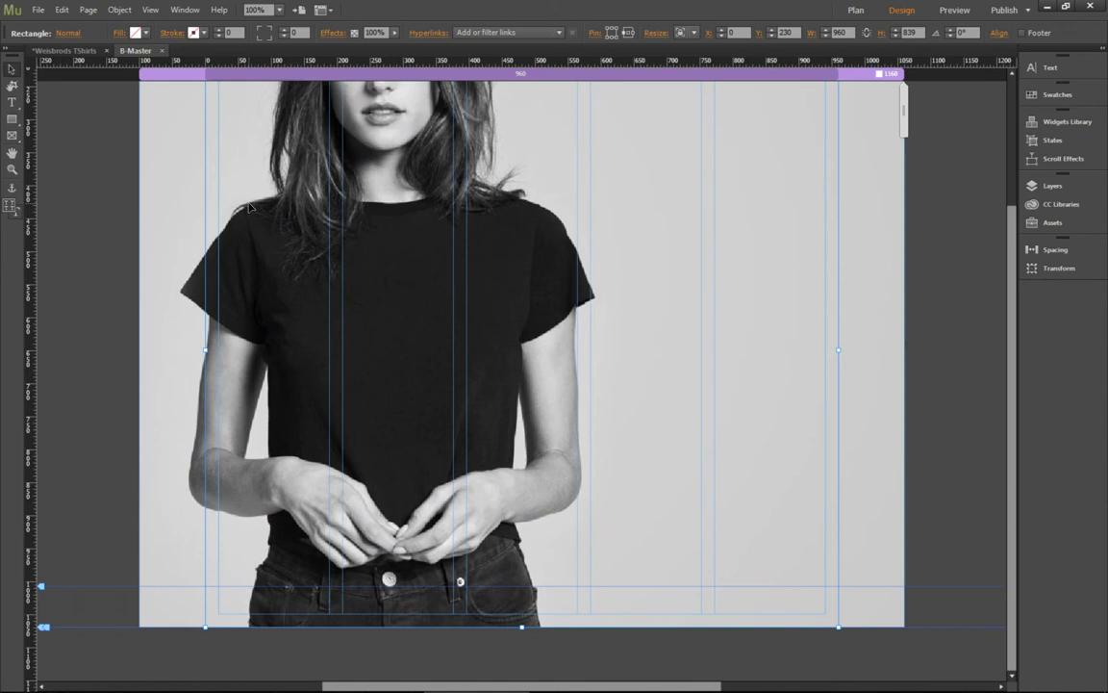
click(192, 33)
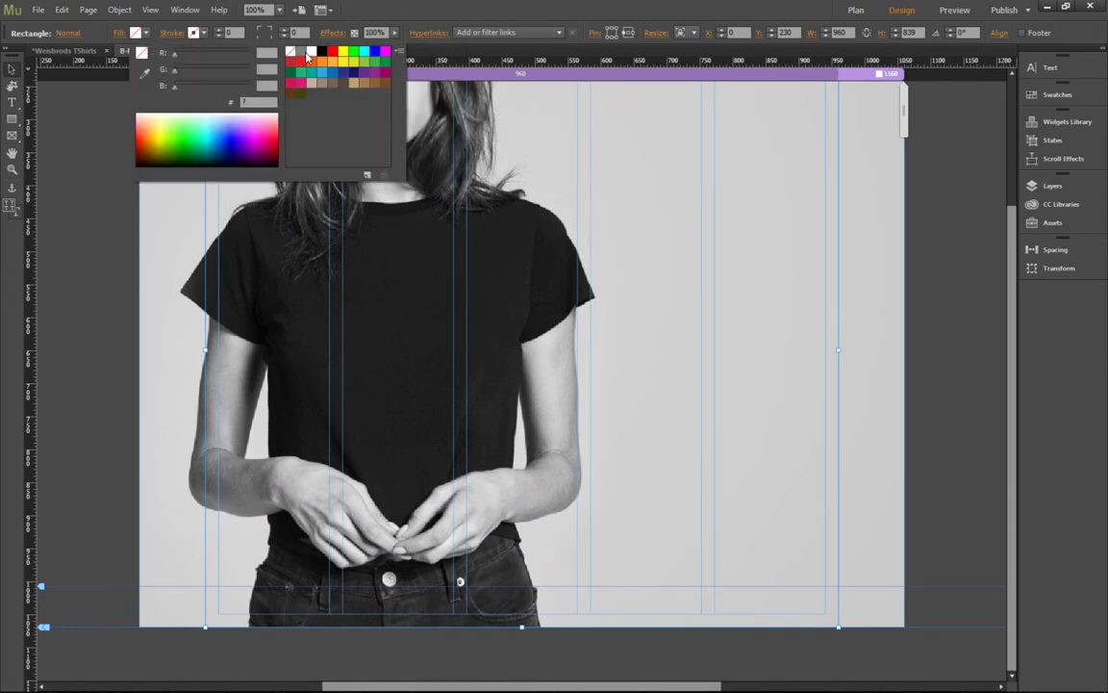
click(135, 50)
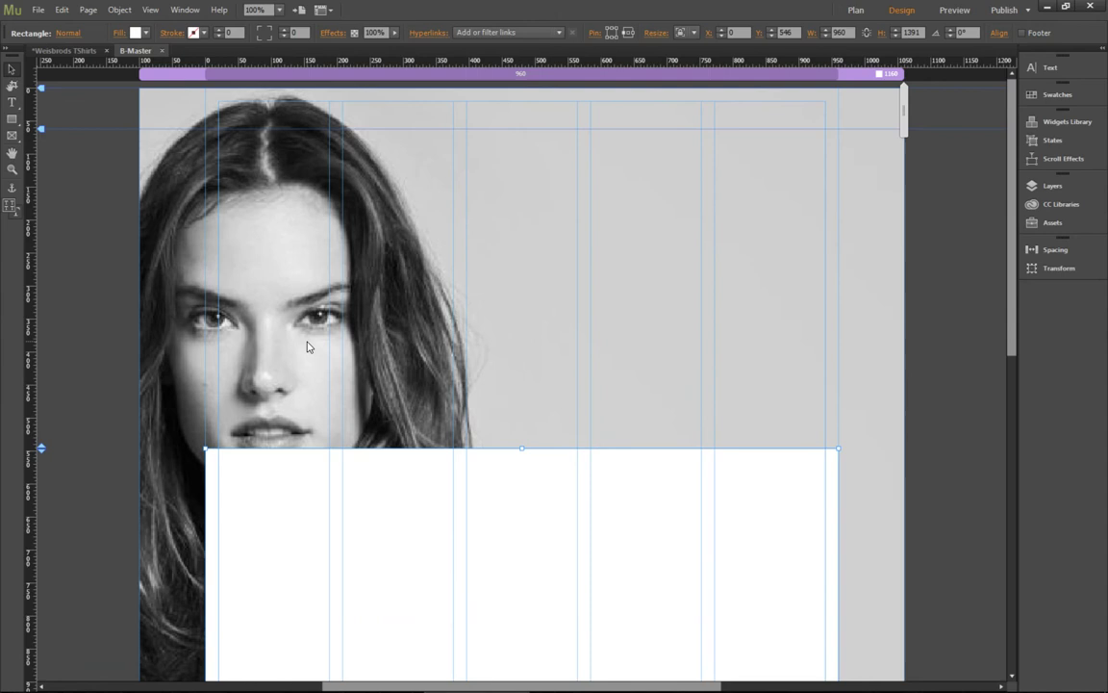
mouse_move(315, 120)
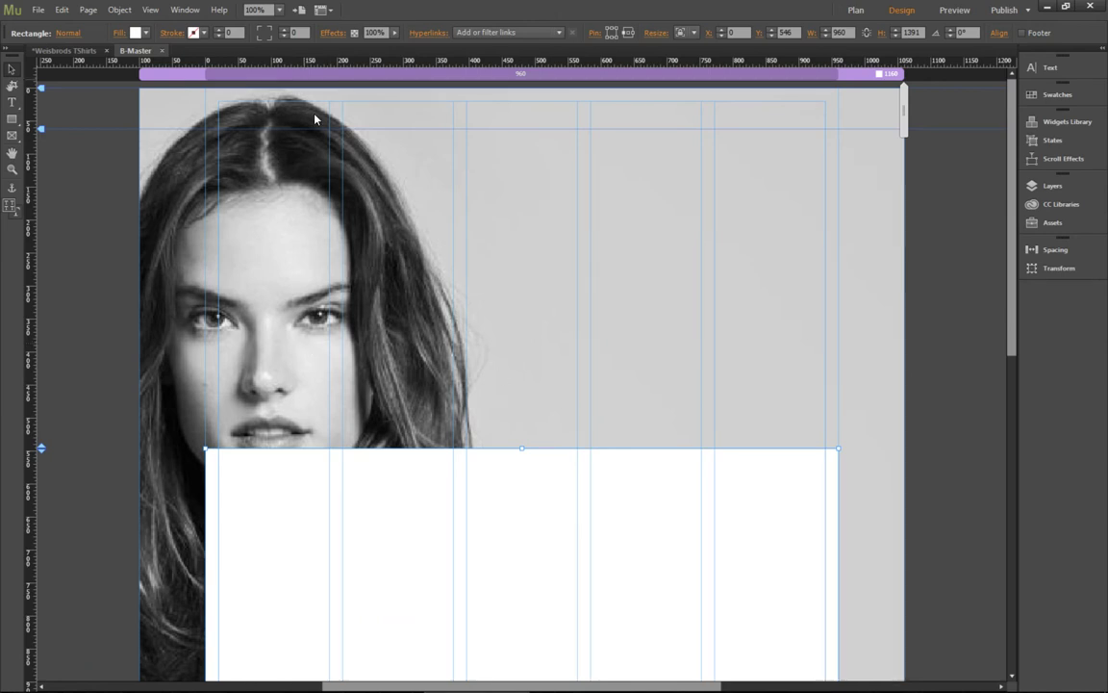
mouse_move(339, 161)
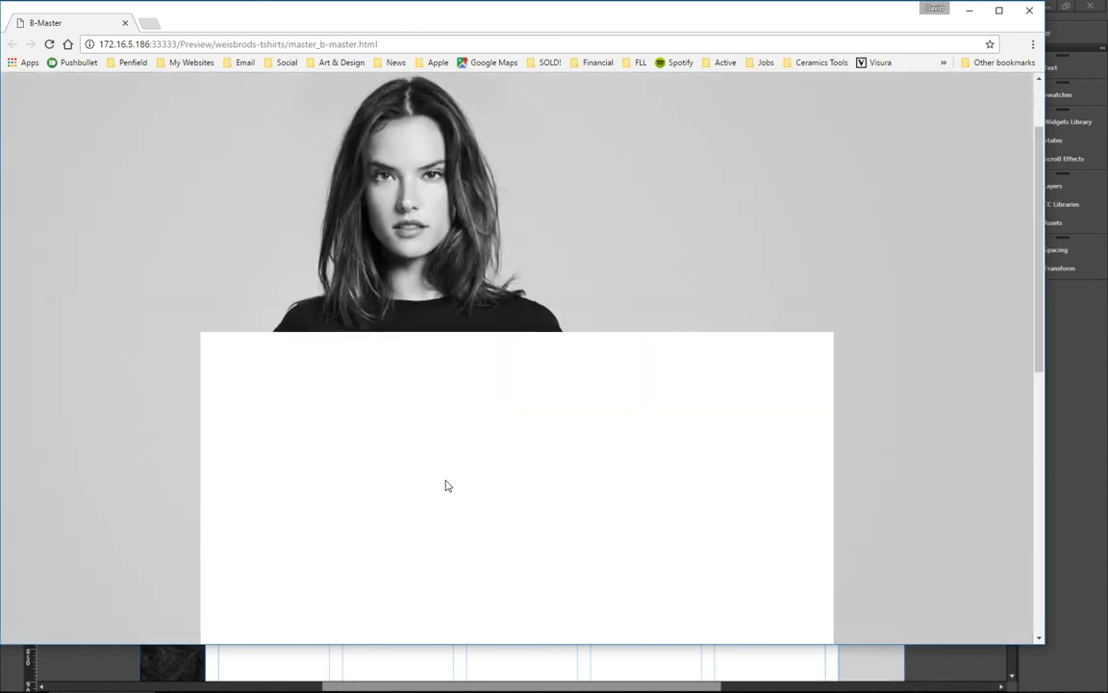
scroll(down, 3)
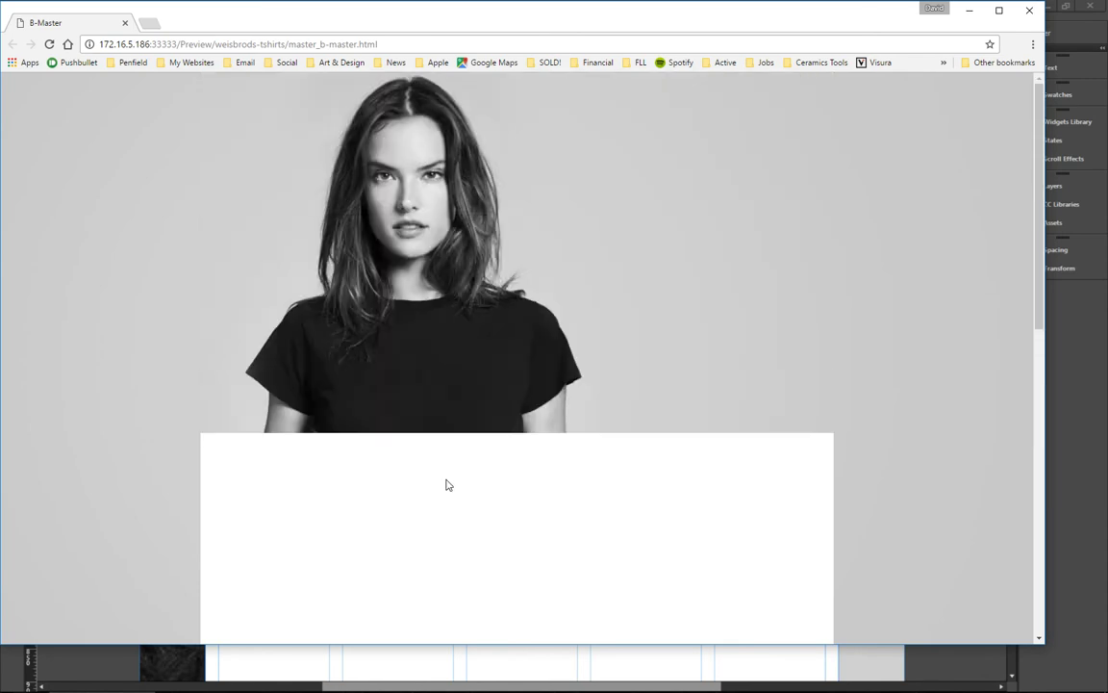
key(alt+tab)
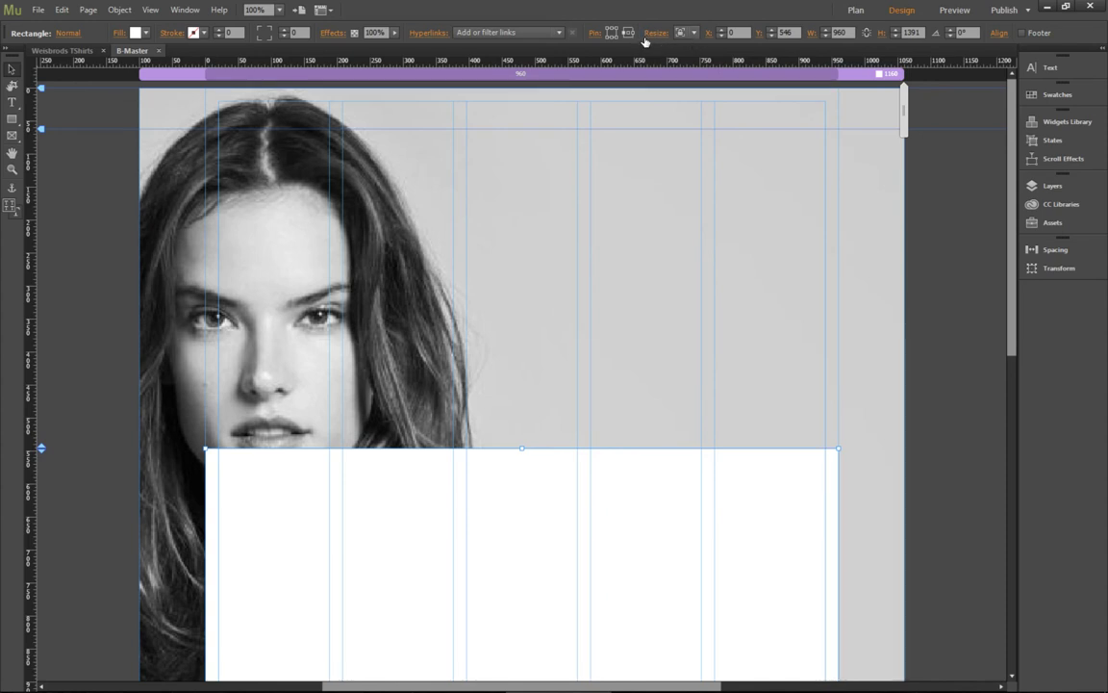
Step: Review the white rectangle's Resize choices, leaving it at no resizing
click(685, 32)
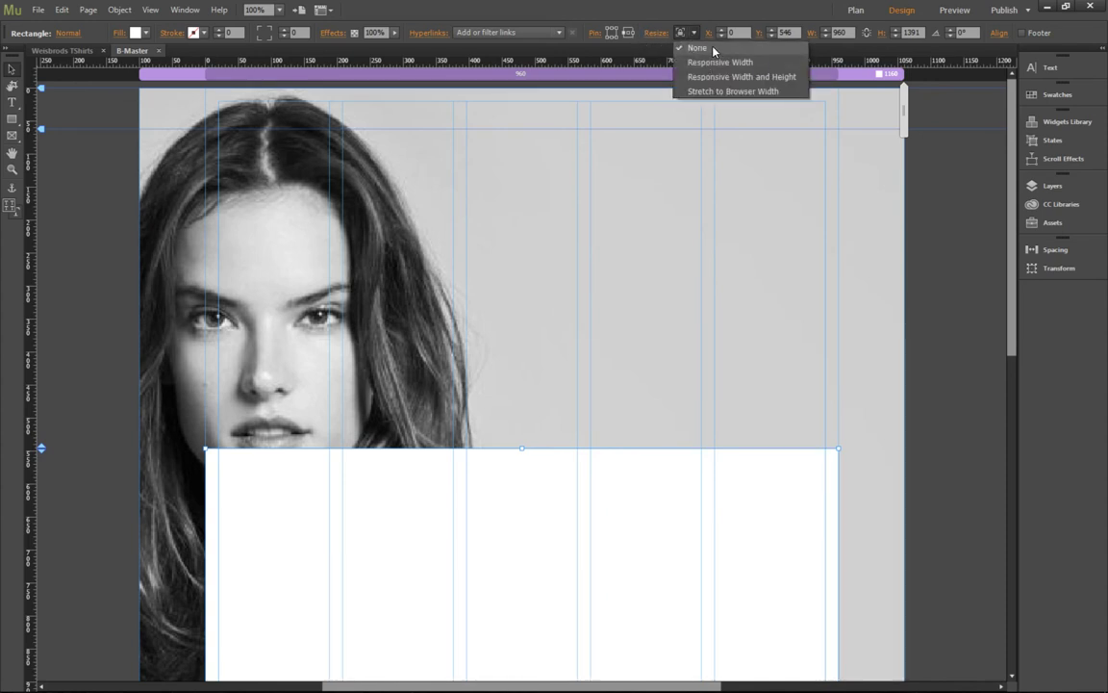
mouse_move(722, 69)
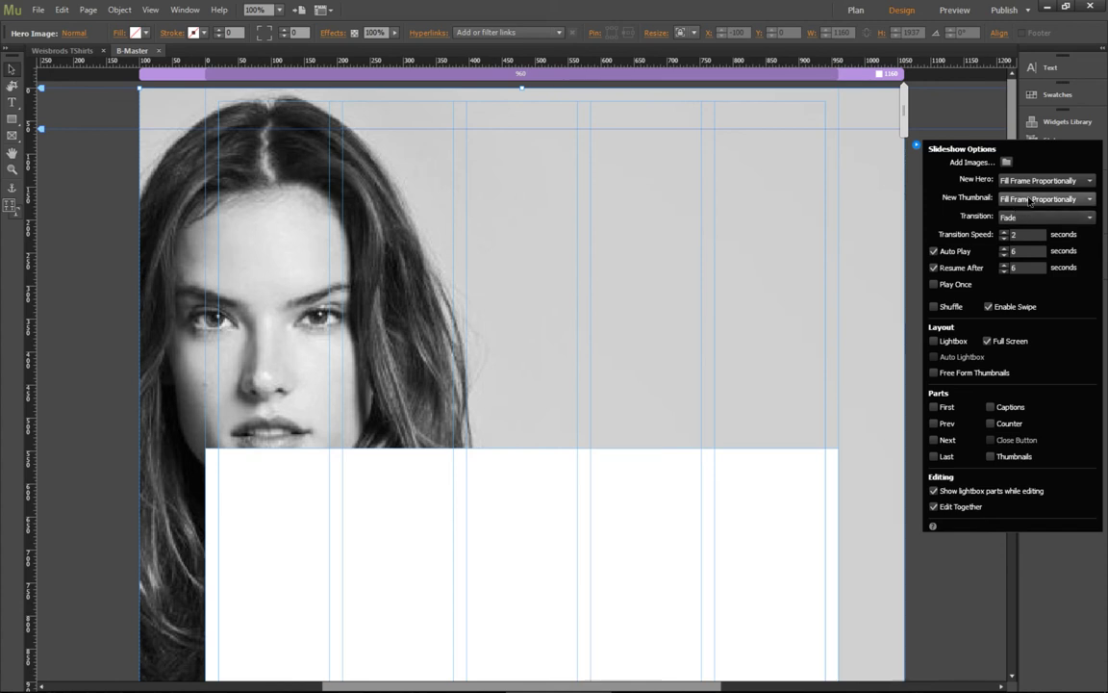
Step: Close the Slideshow Options flyout by clicking the canvas
click(1047, 199)
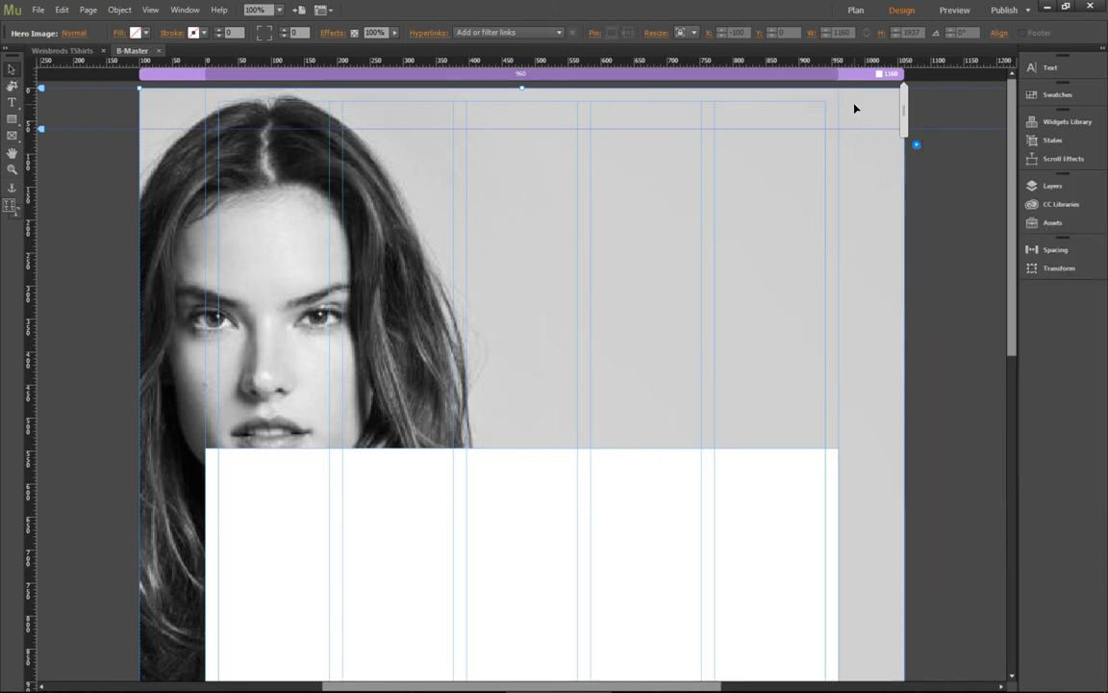
mouse_move(643, 108)
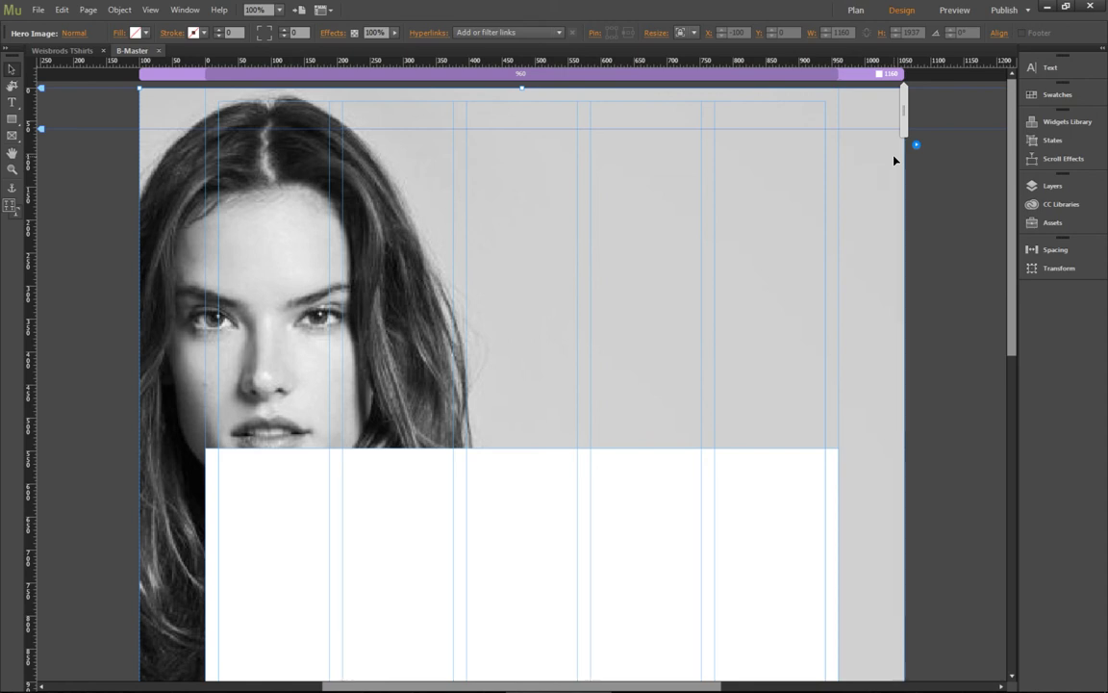
click(96, 183)
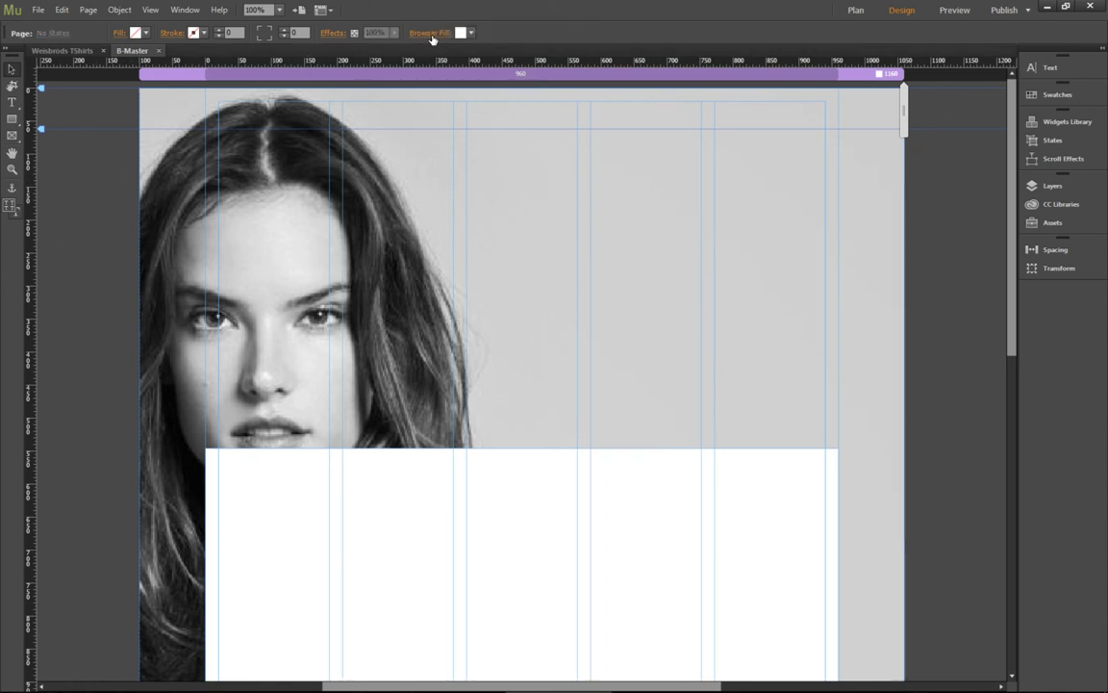
click(431, 33)
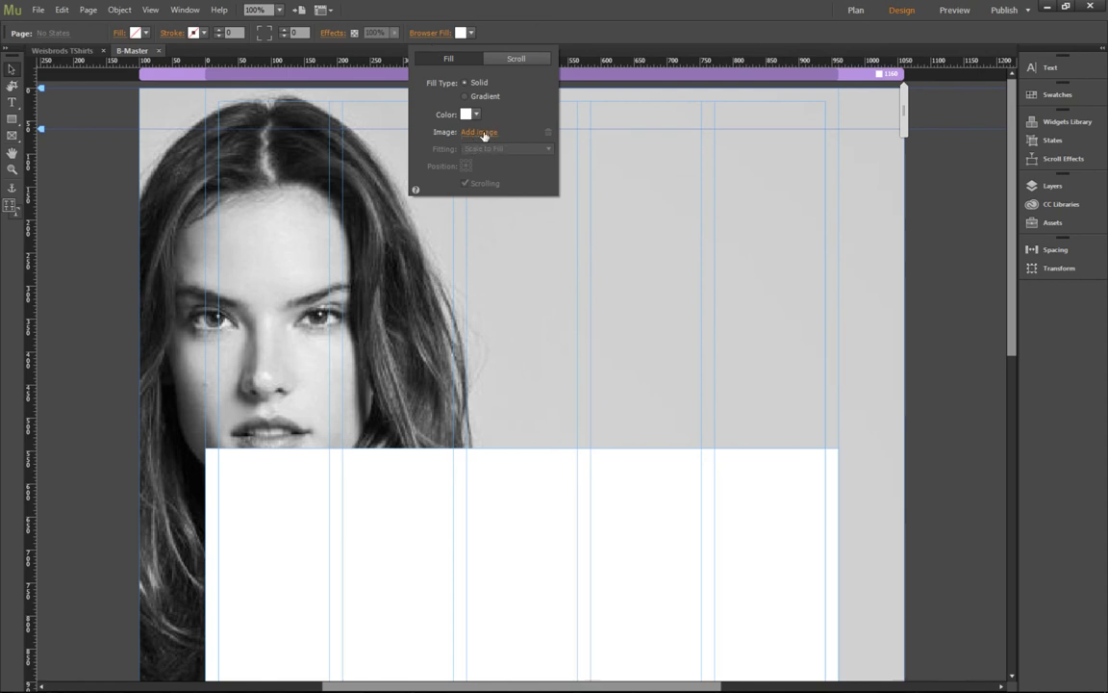
click(658, 48)
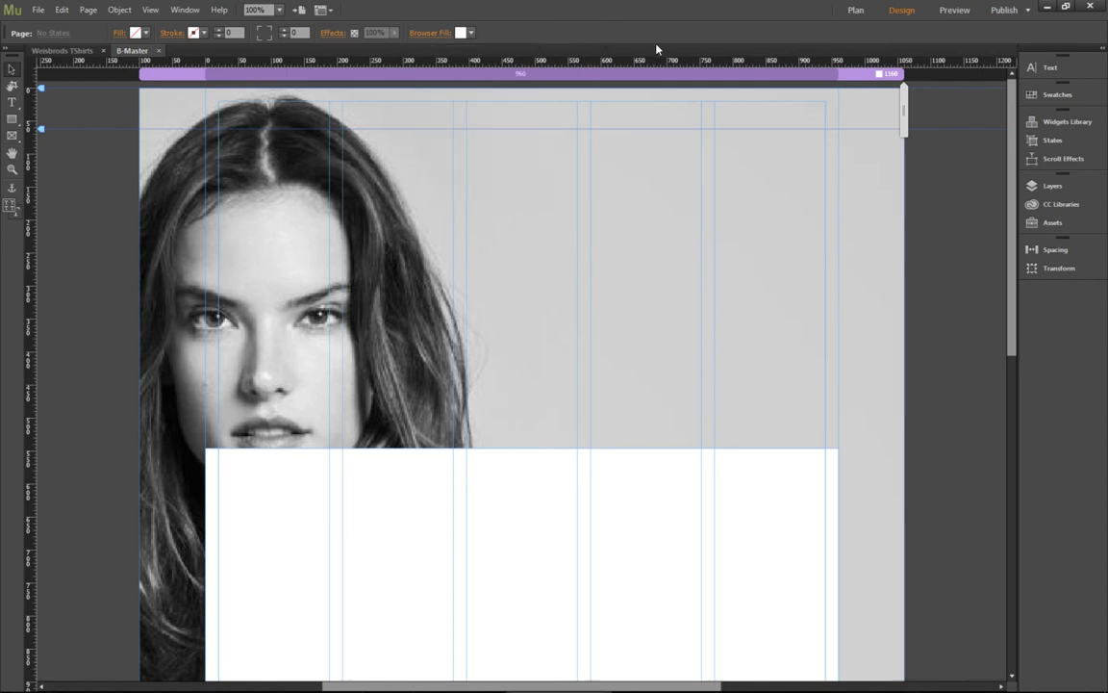
mouse_move(701, 273)
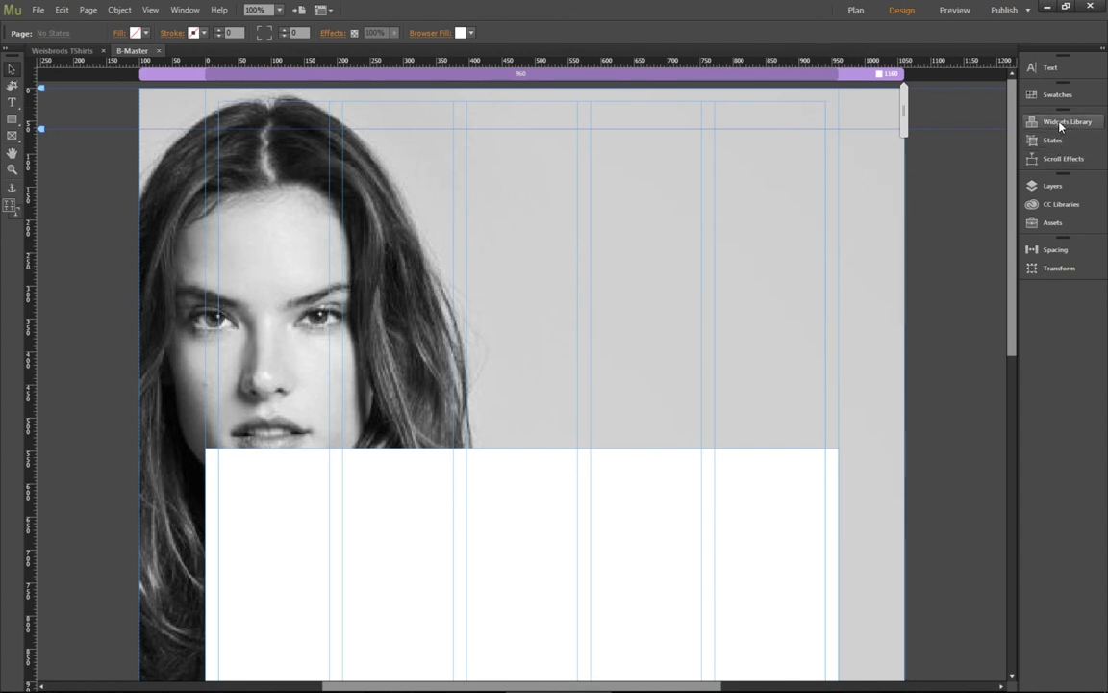
click(1066, 122)
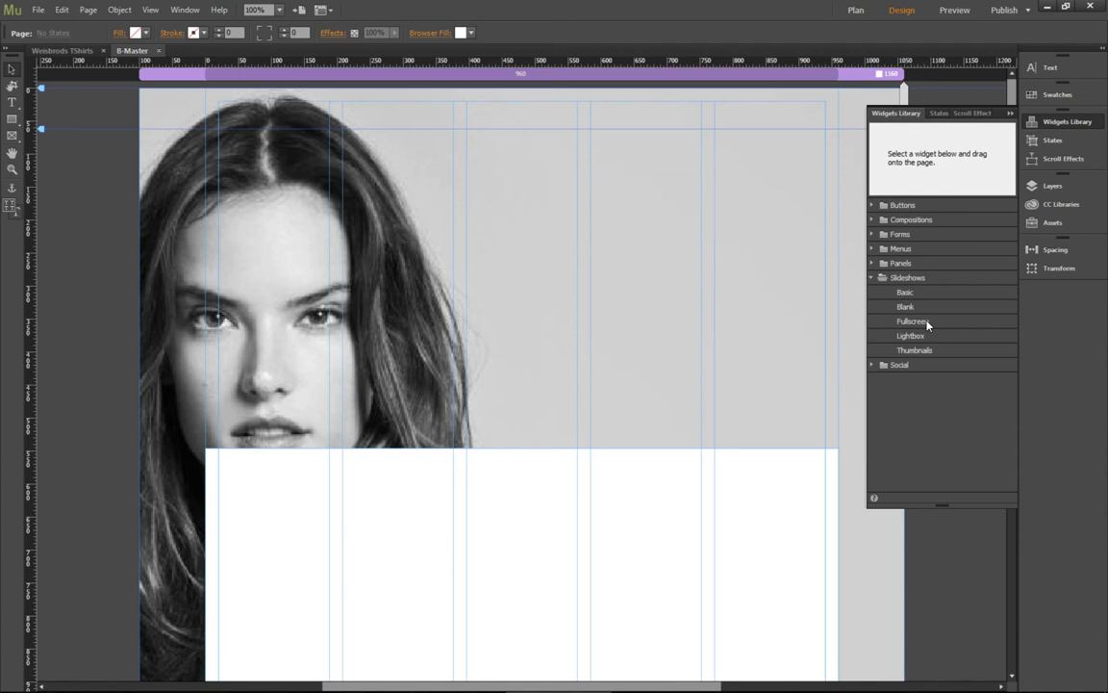
mouse_move(884, 328)
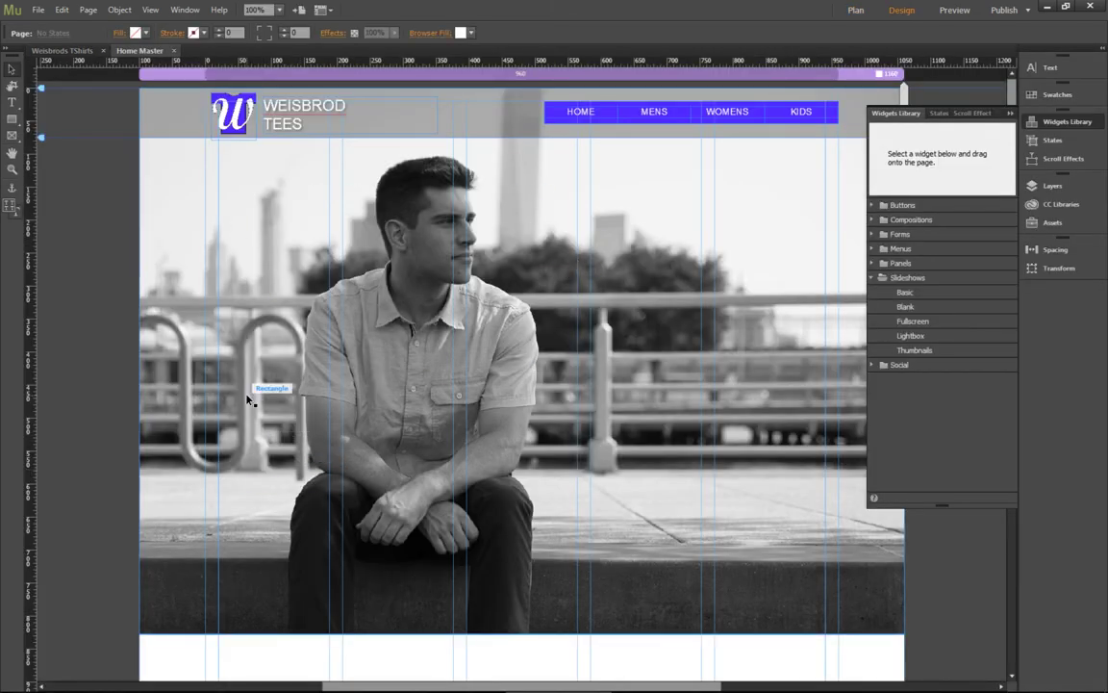
Step: Select the portrait area on Home Master and preview the page in Chrome
click(277, 374)
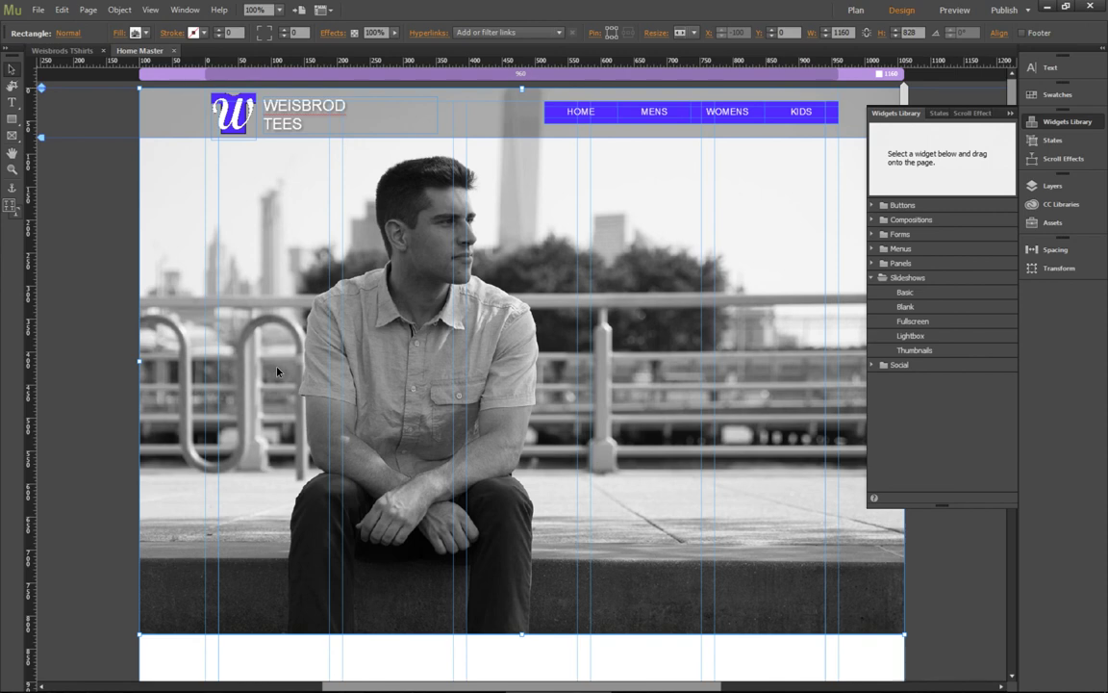
click(955, 10)
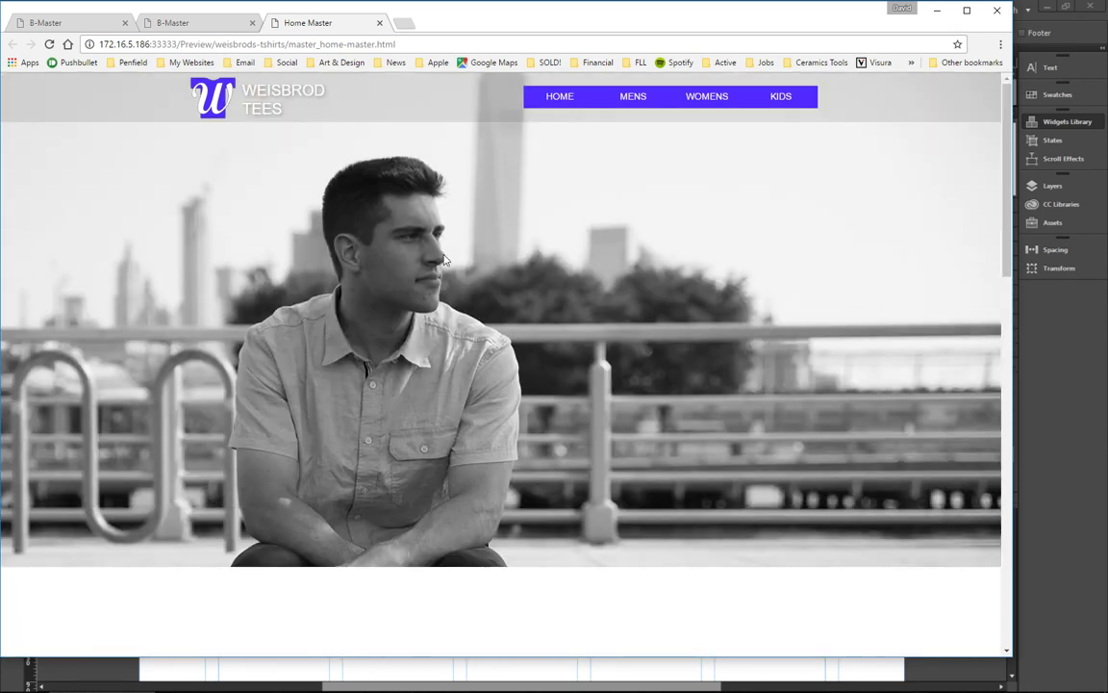
mouse_move(655, 398)
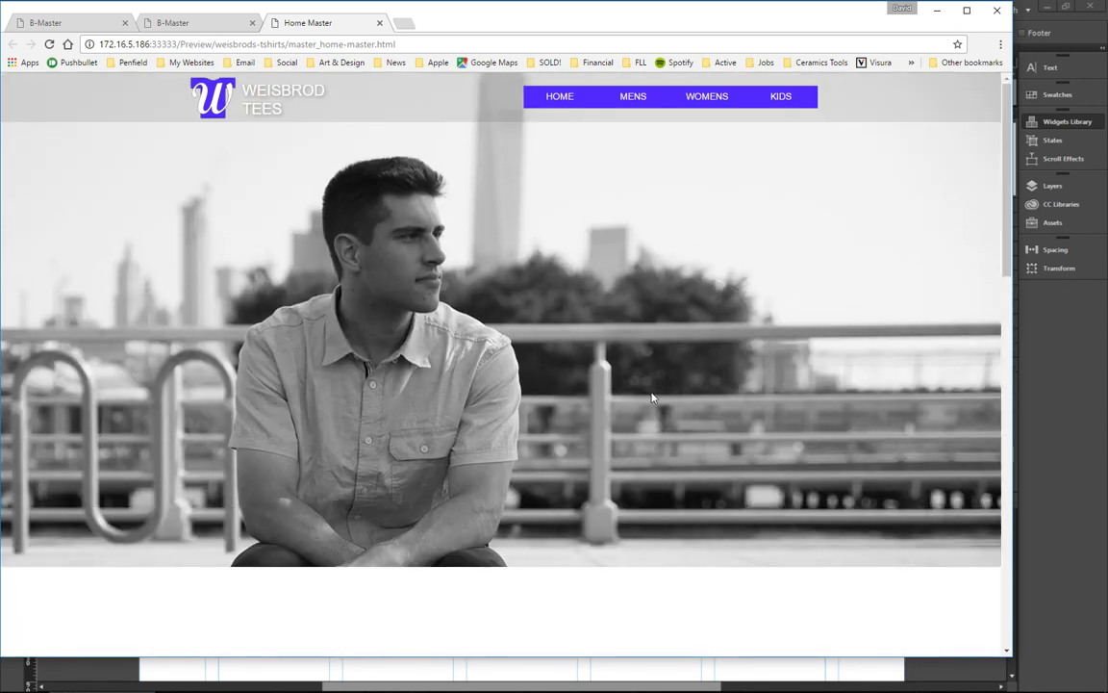